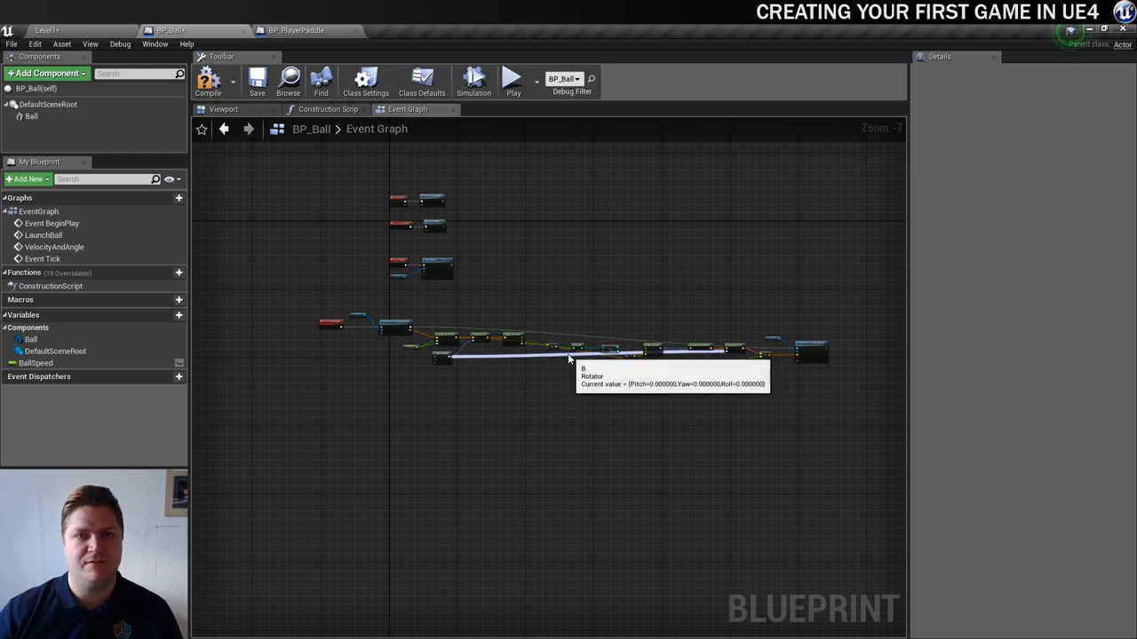
mouse_move(526, 423)
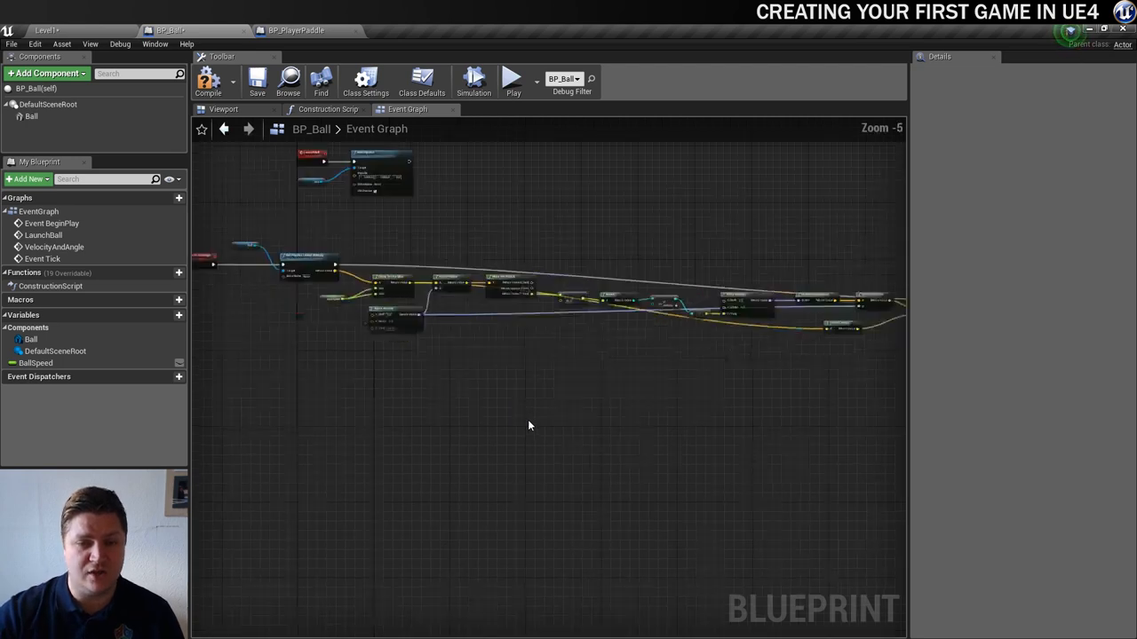
Step: Reroute the Clamp Vector Size wire into VectorLength through a point below the node row
scroll(down, 3)
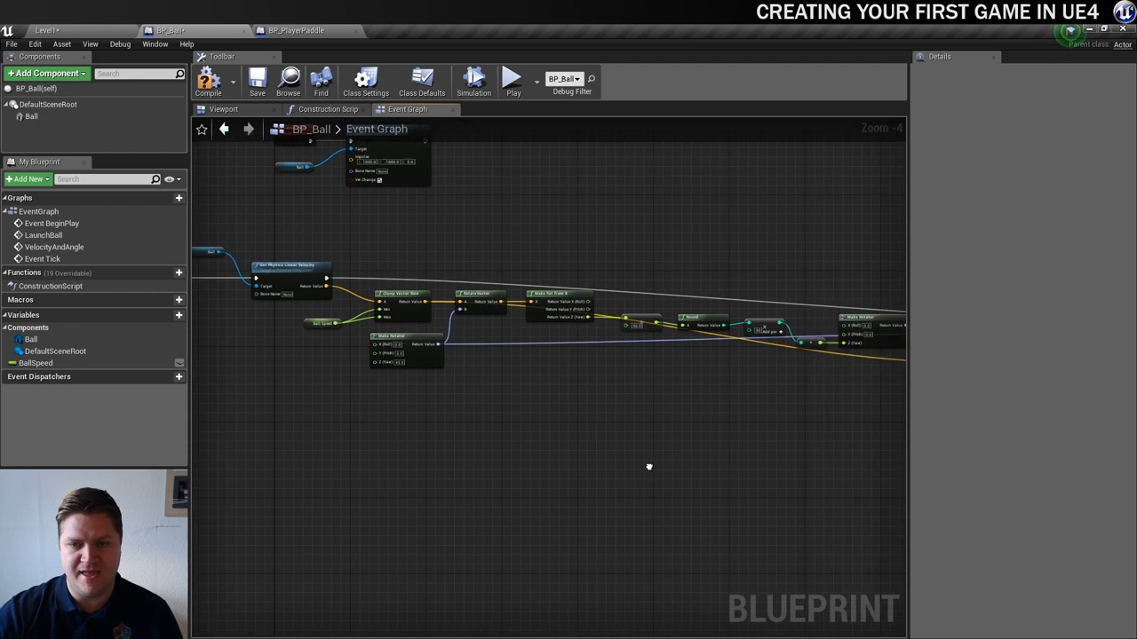
scroll(down, 3)
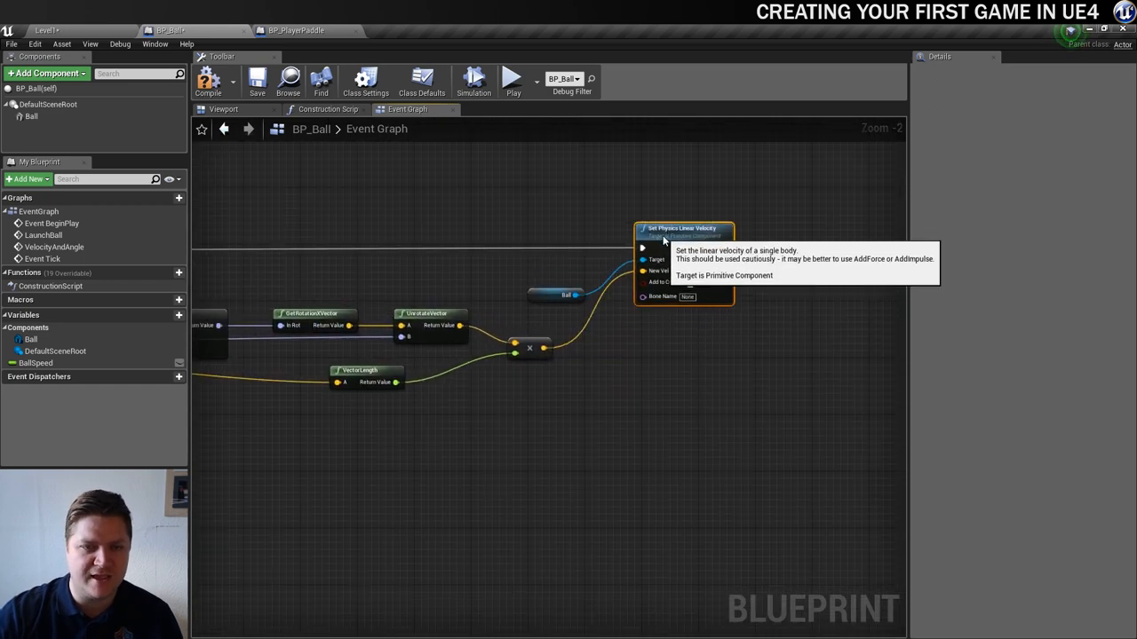
mouse_move(657, 368)
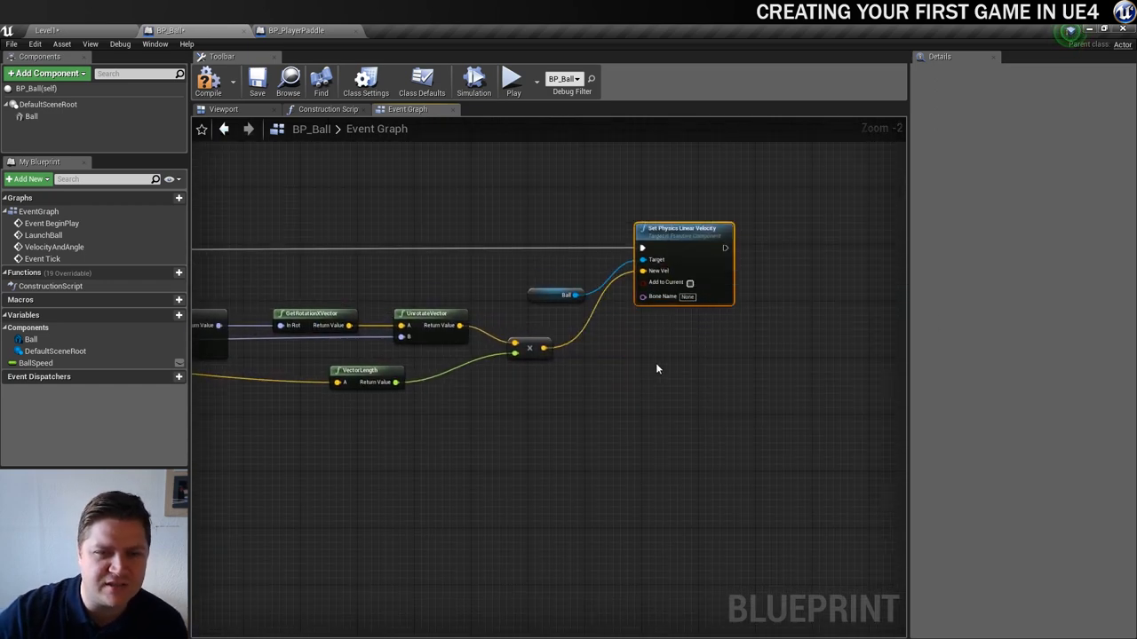
scroll(down, 3)
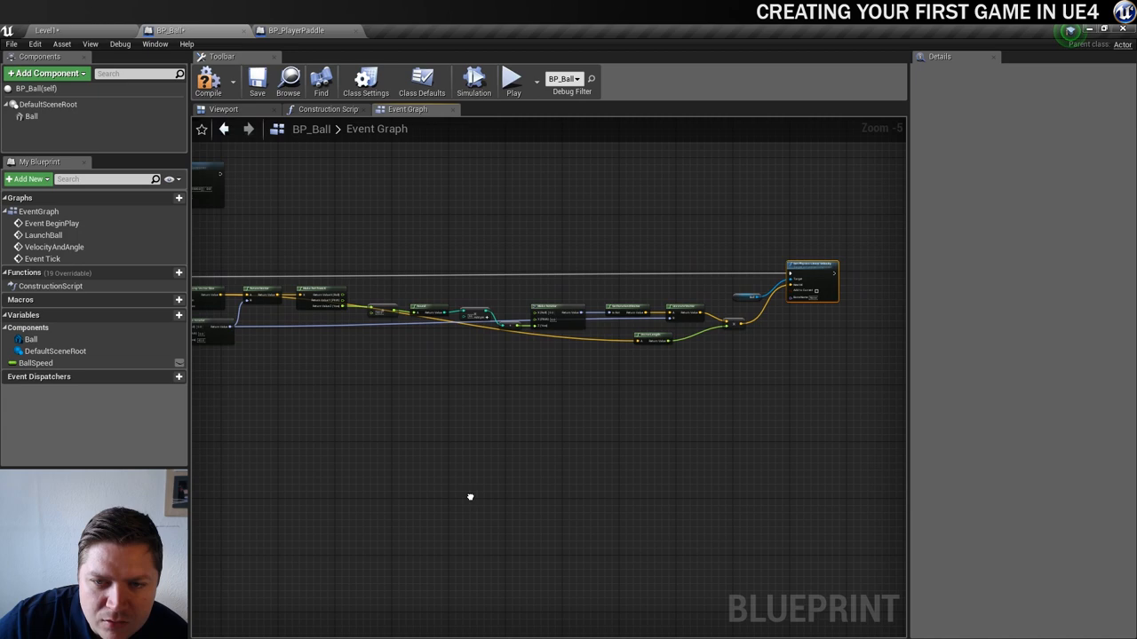
mouse_move(807, 278)
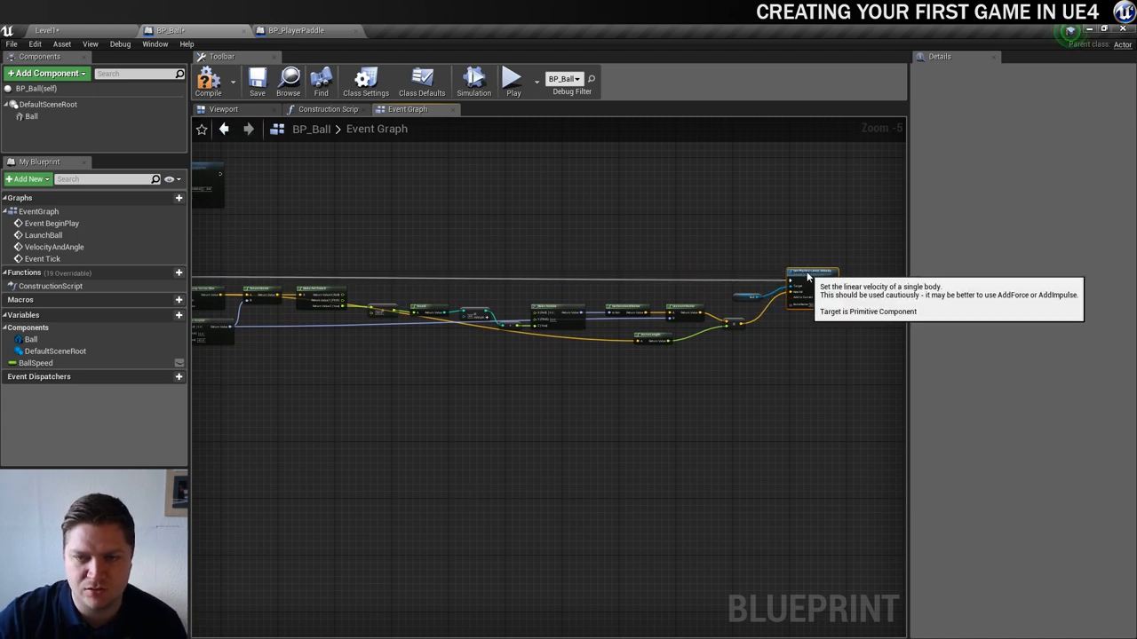
scroll(down, 3)
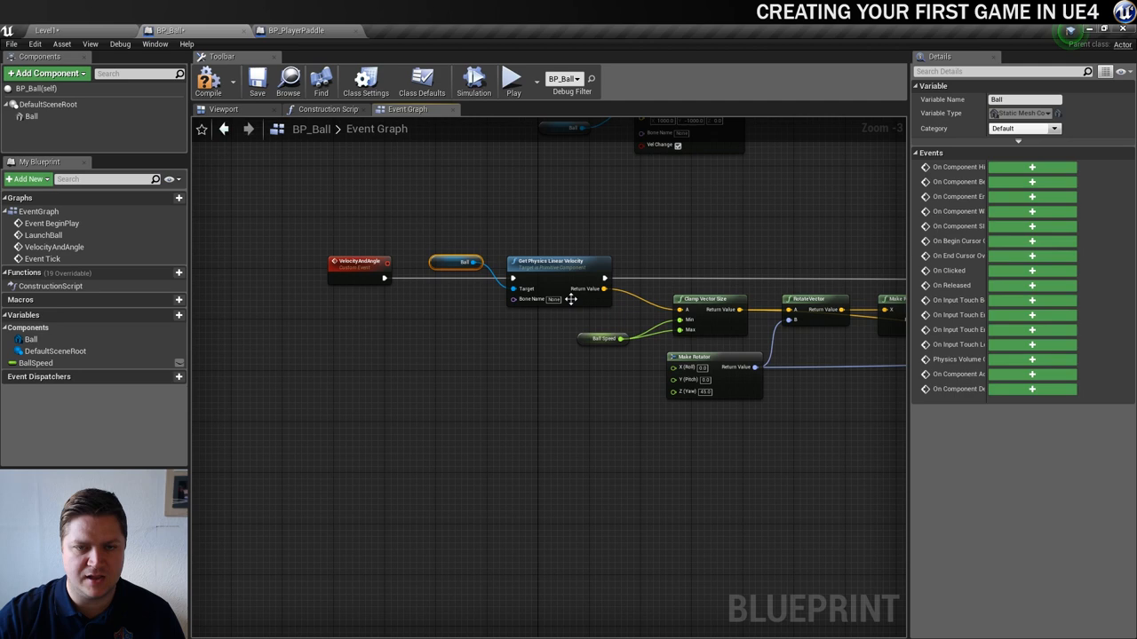
click(369, 261)
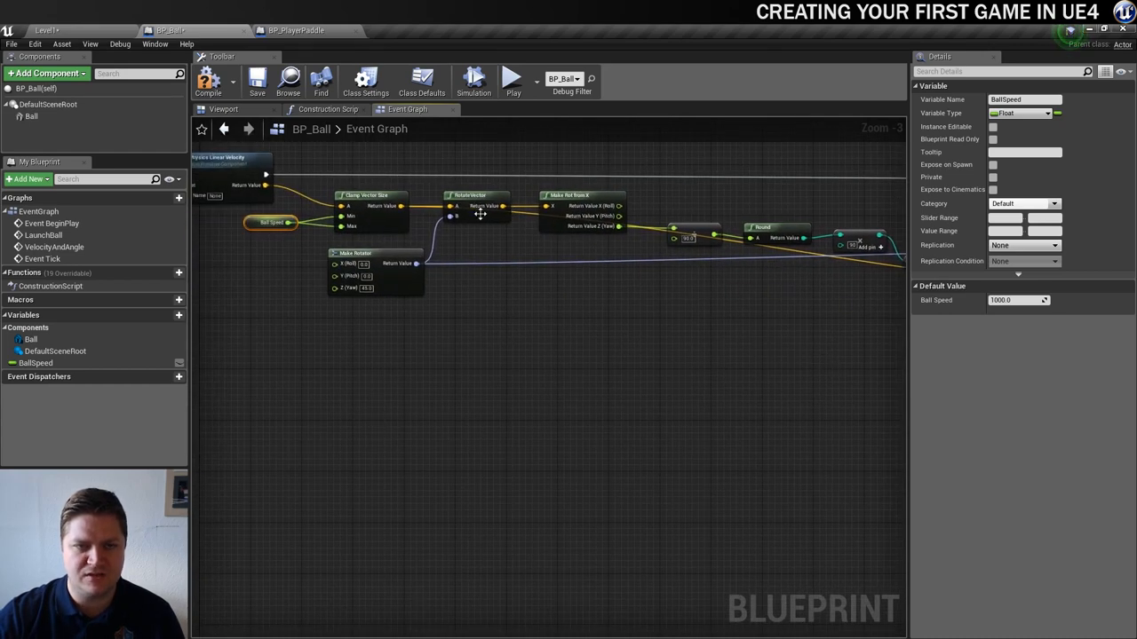
mouse_move(490, 197)
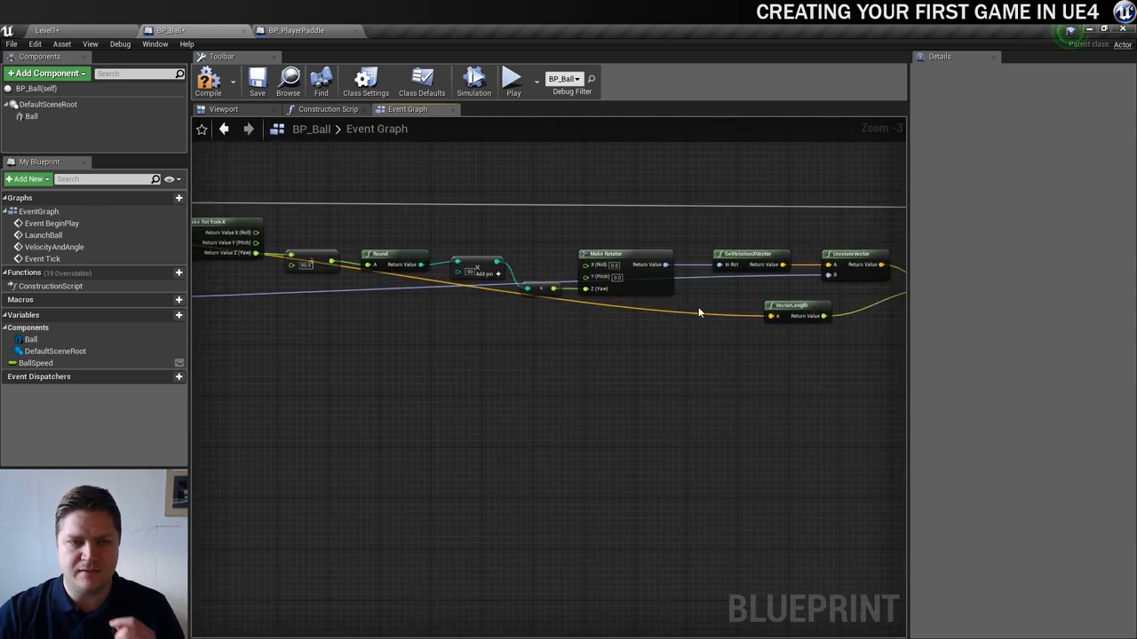
mouse_move(670, 313)
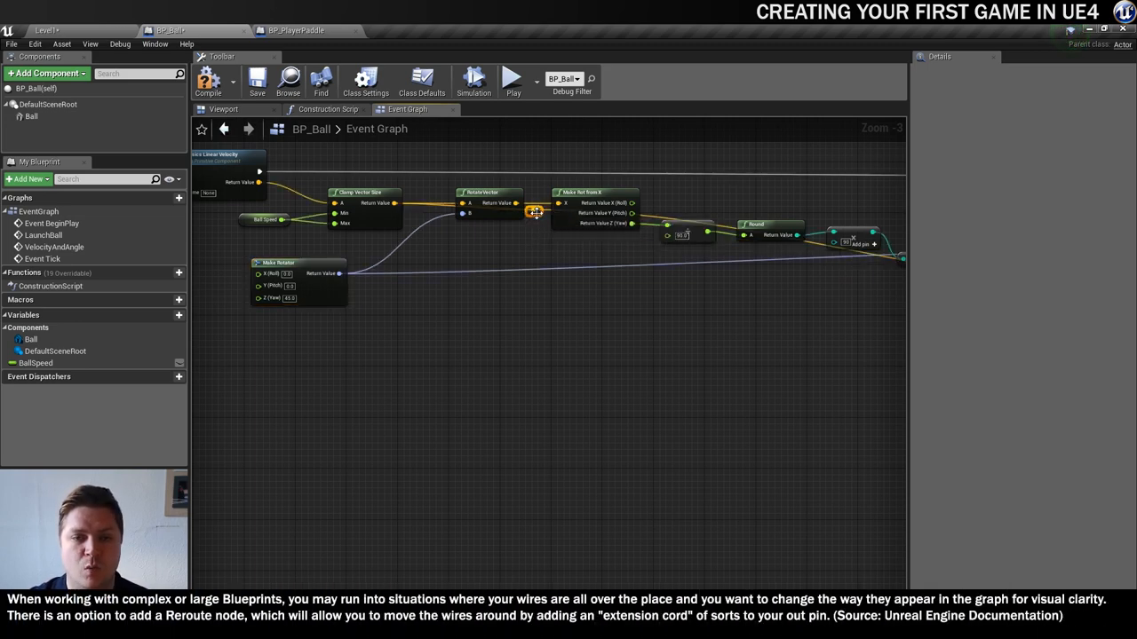
drag(535, 211, 495, 274)
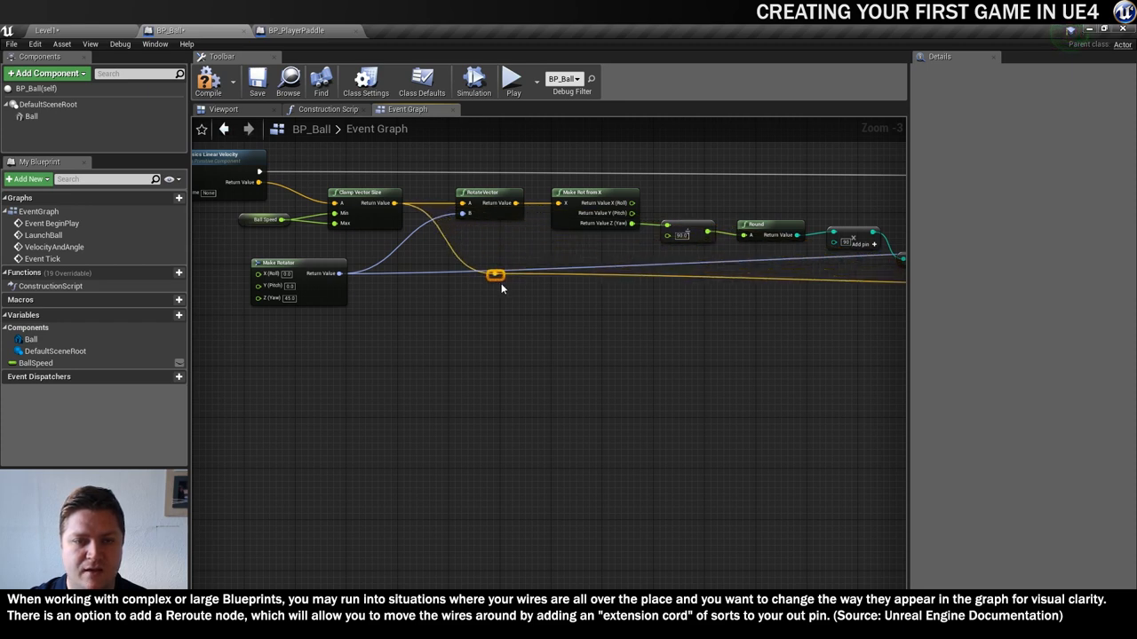
drag(496, 274, 439, 301)
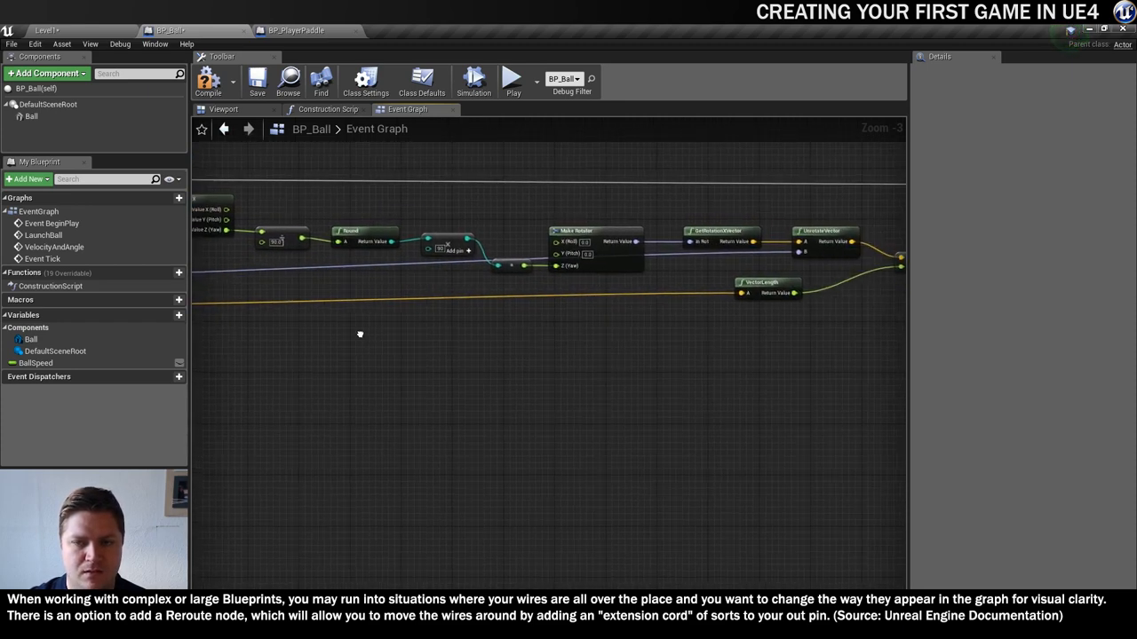
scroll(down, 3)
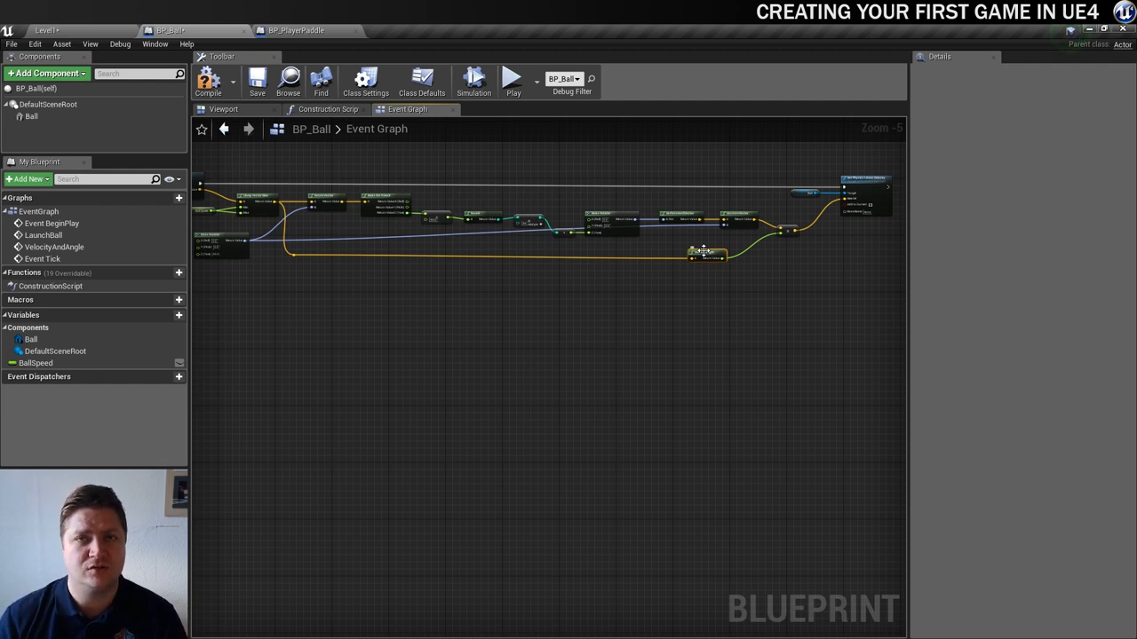
mouse_move(492, 300)
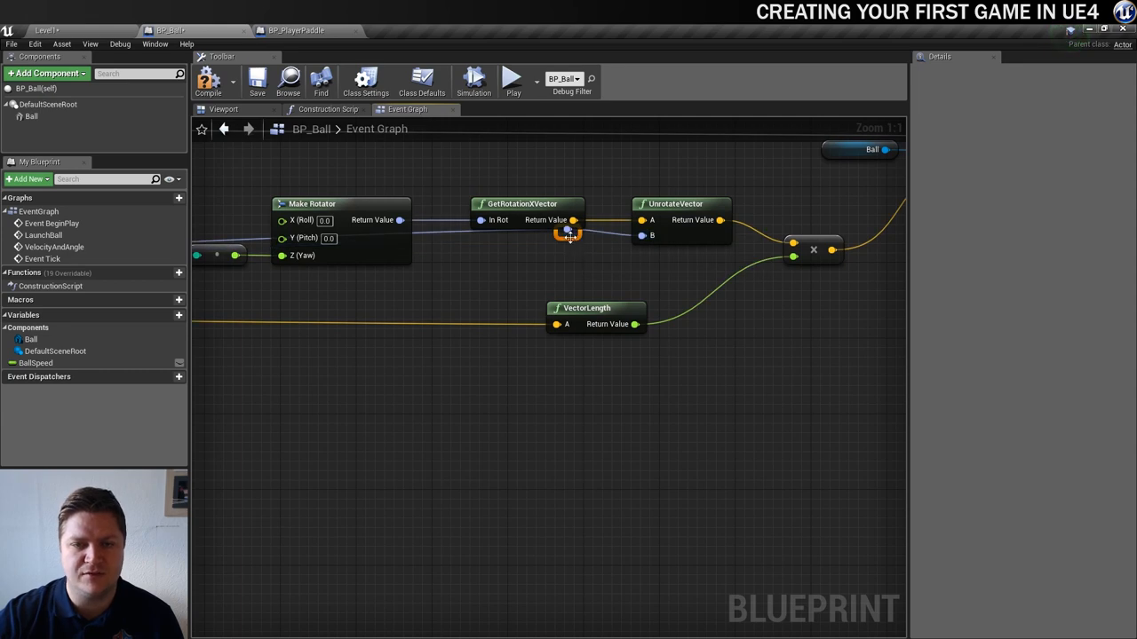
Step: Lower the reroute point on the Make Rotator wire into UnrotateVector B
drag(568, 232, 568, 279)
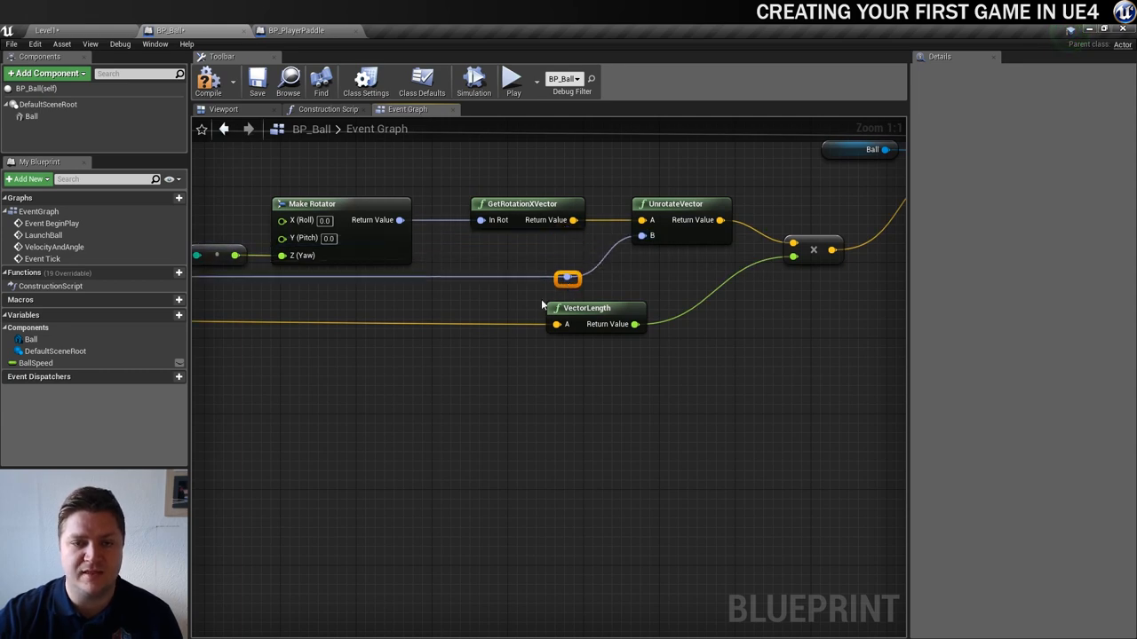
scroll(down, 3)
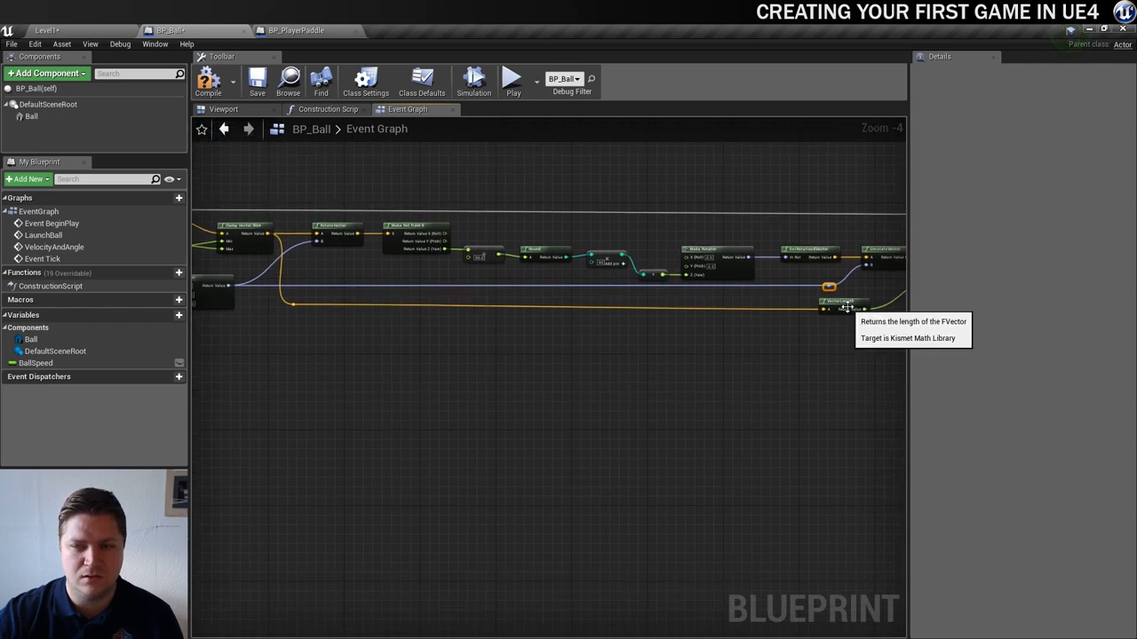
mouse_move(850, 304)
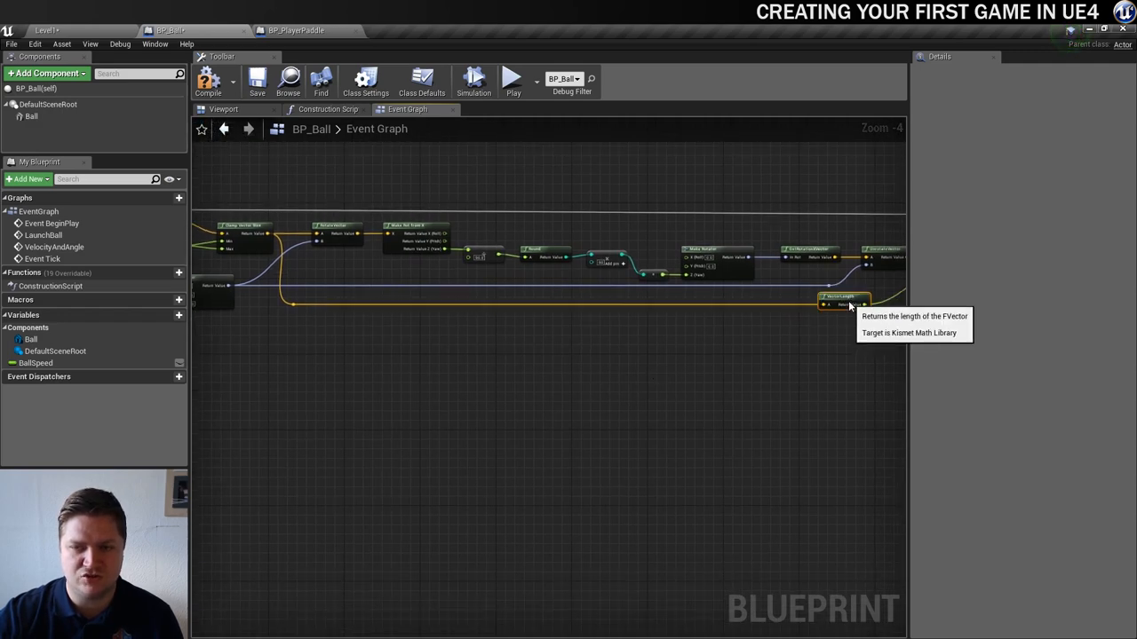
mouse_move(713, 371)
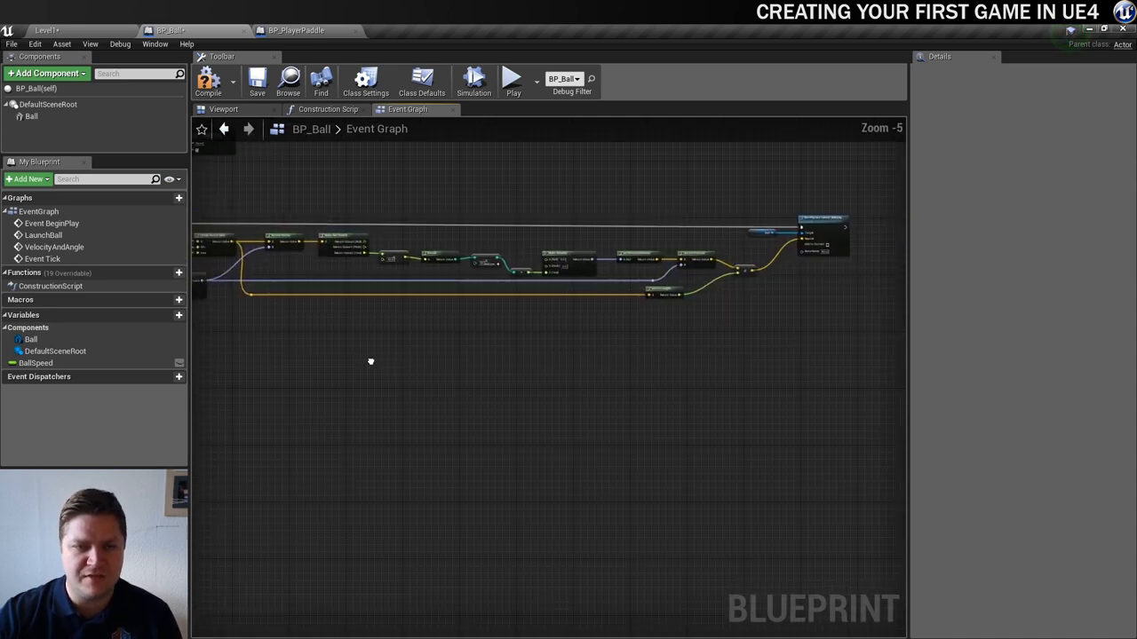
Step: Line up the Round node and its neighbours in a straight horizontal row
drag(370, 361, 412, 384)
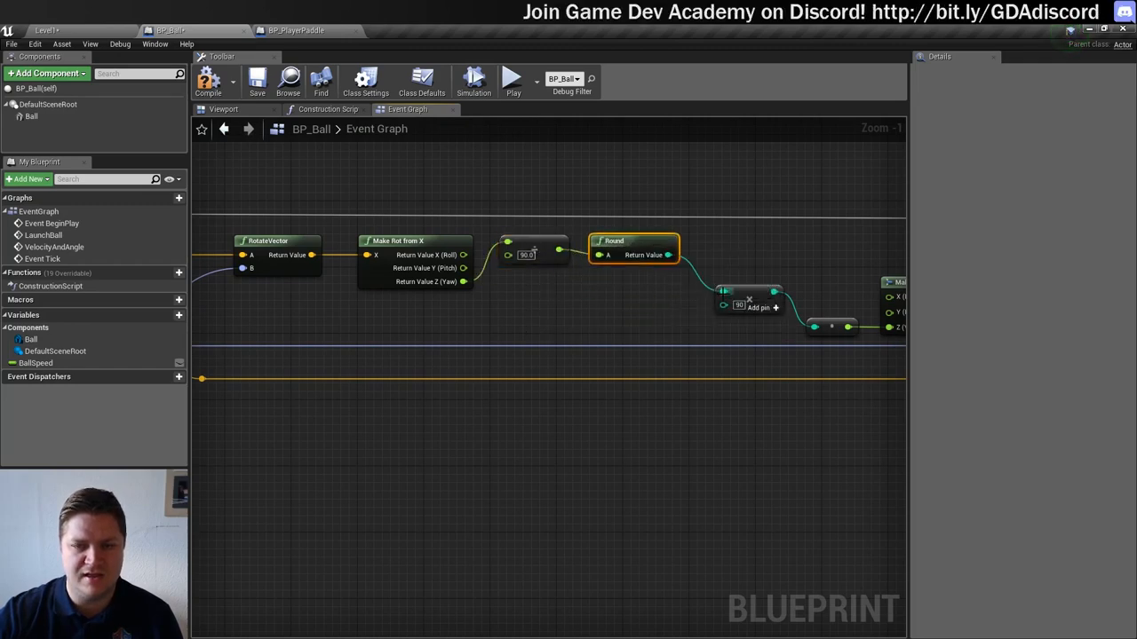
drag(749, 298, 740, 251)
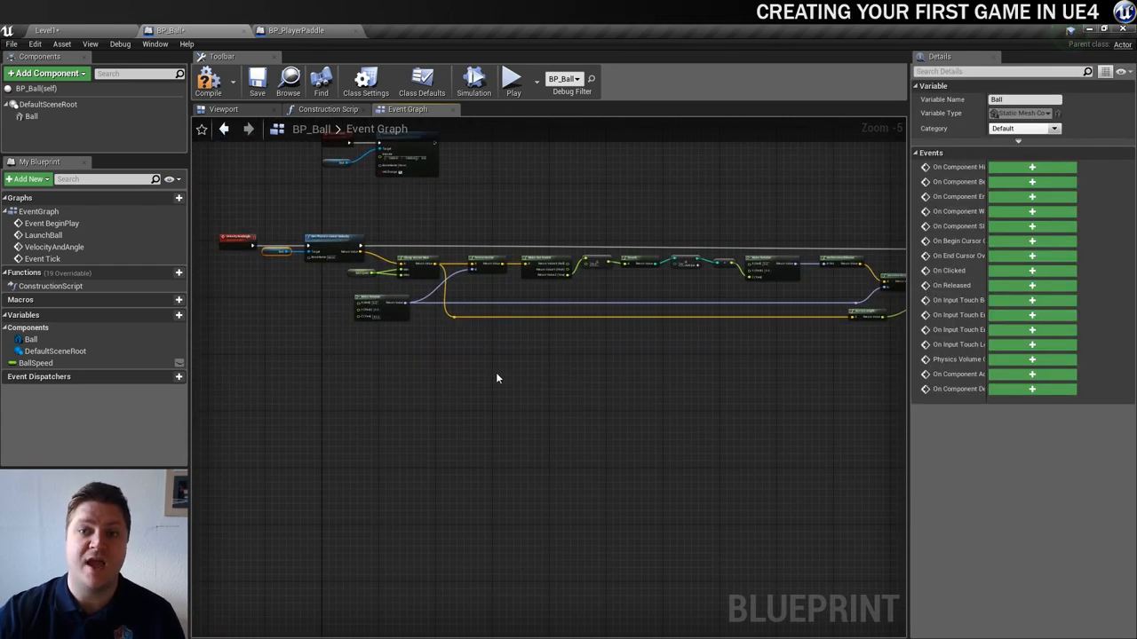
scroll(down, 3)
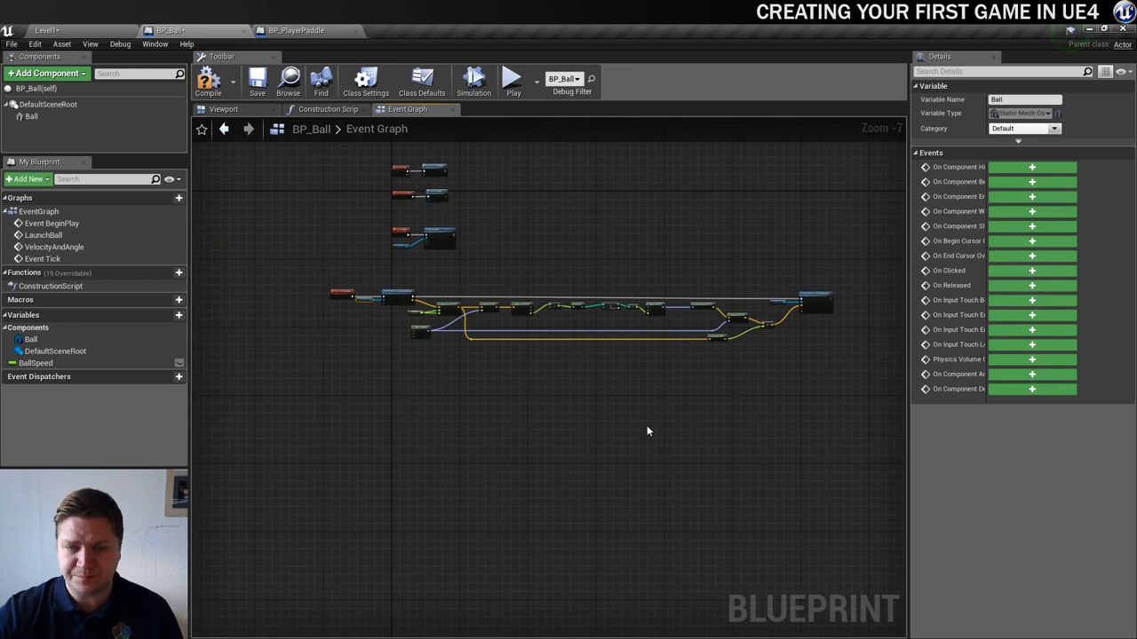
mouse_move(436, 321)
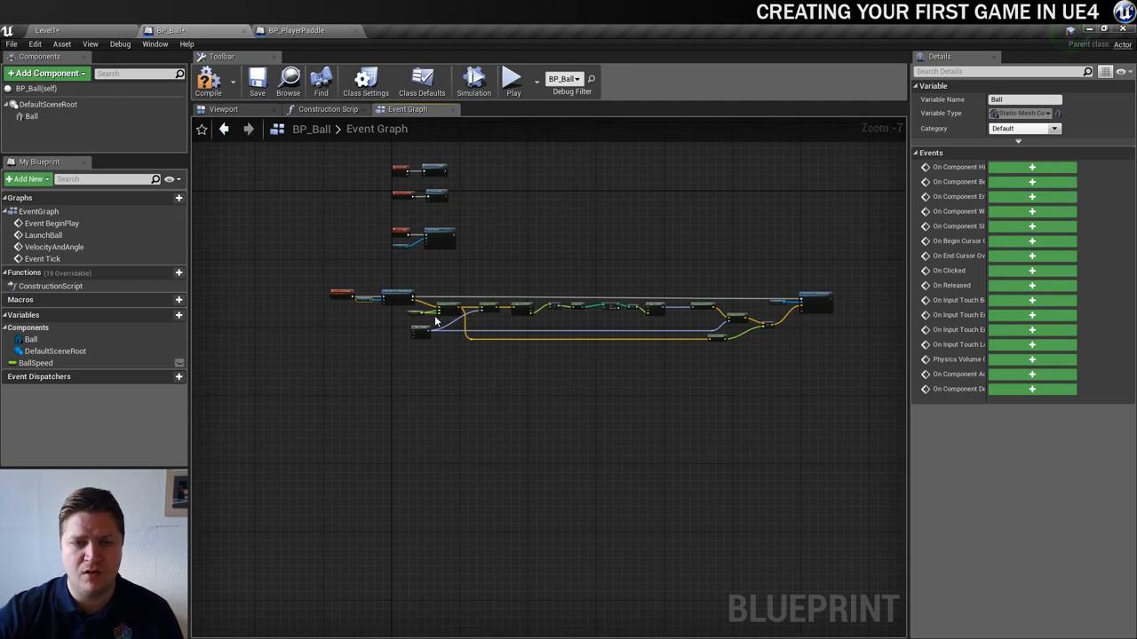
mouse_move(584, 328)
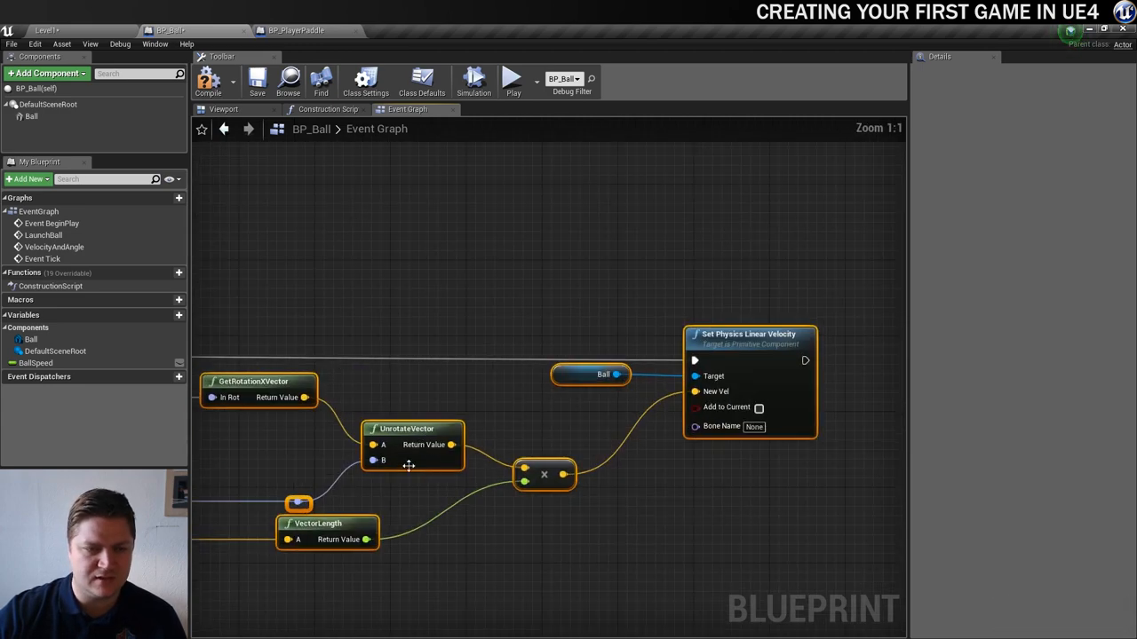
Step: Zoom across the chain from Get Physics Linear Velocity to Set Physics Linear Velocity
scroll(down, 3)
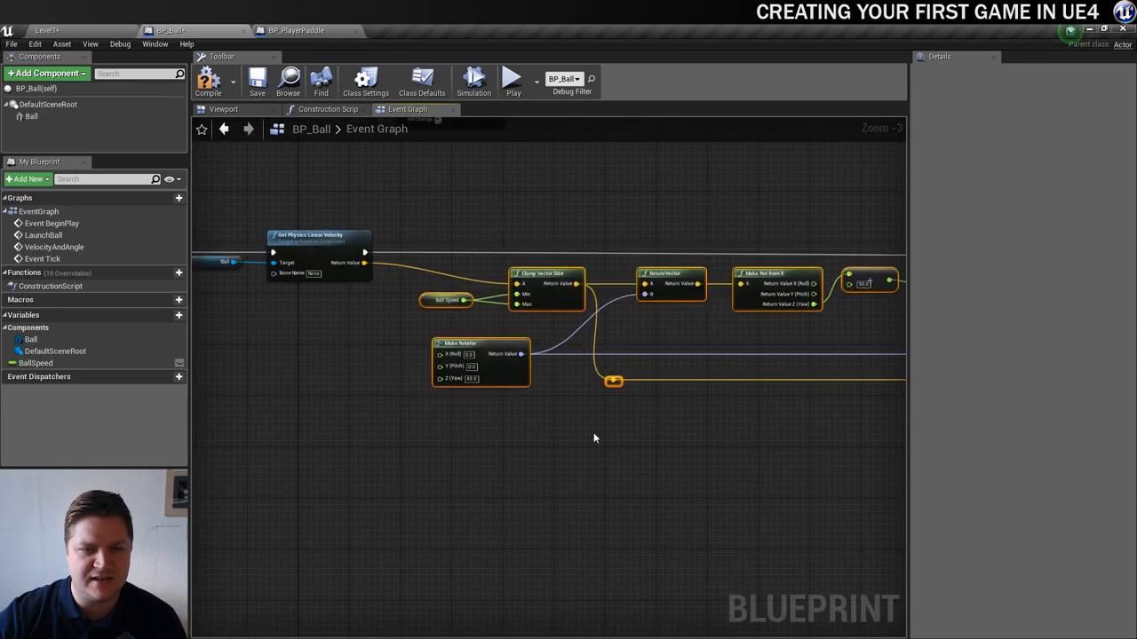
scroll(down, 3)
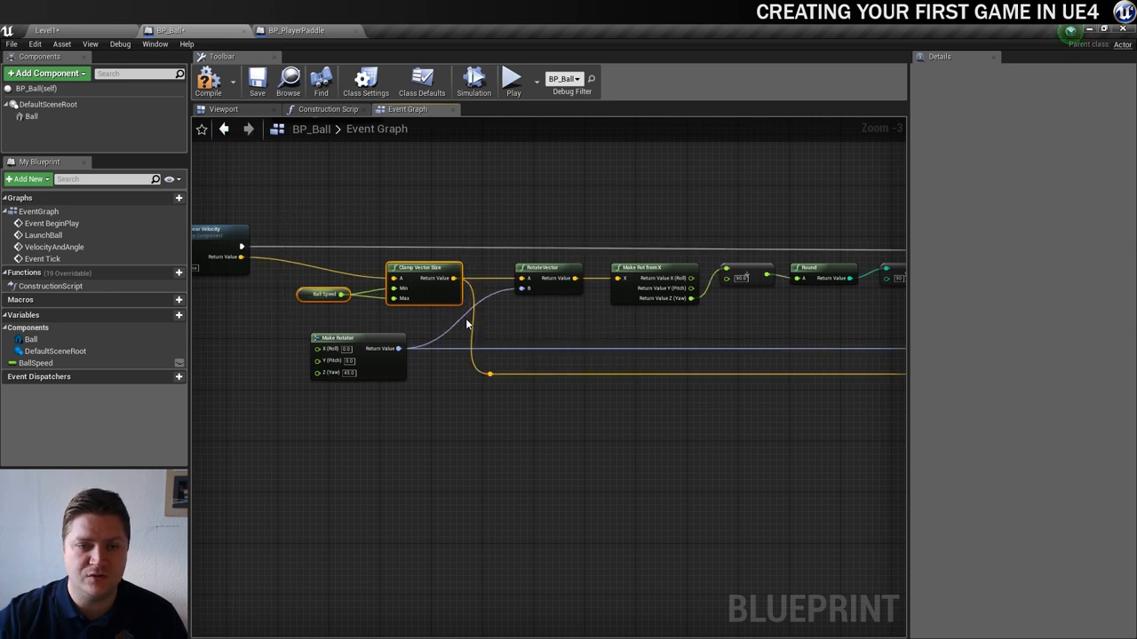
Step: Wrap Clamp Vector Size and Ball Speed in a 'Clamp Ball Speed' comment
key(c)
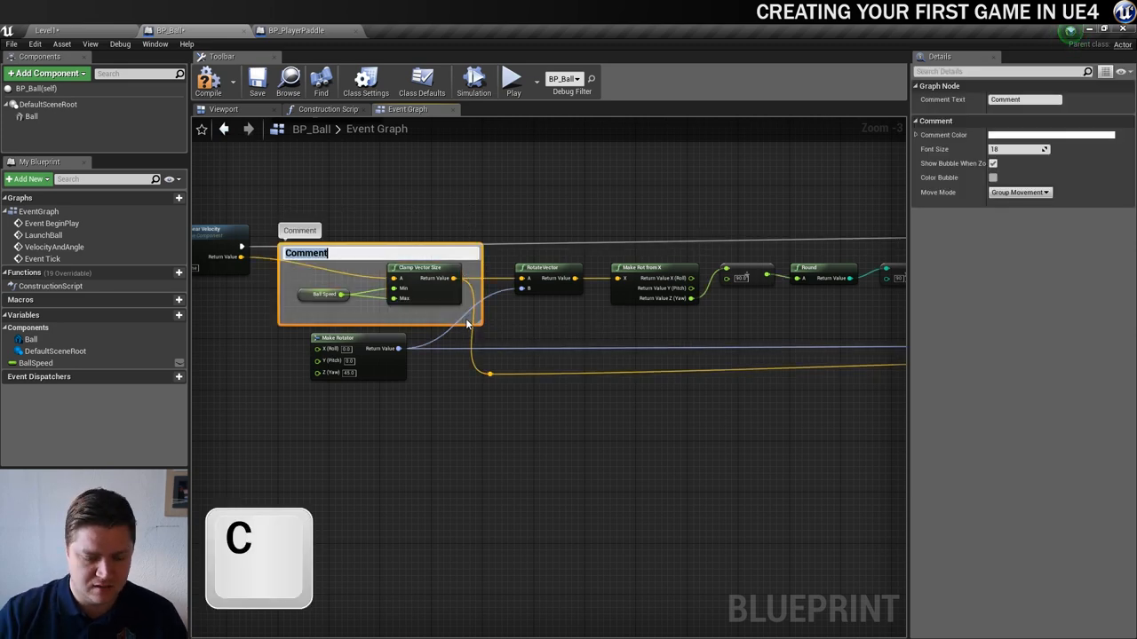
text(Clamp Ball SP)
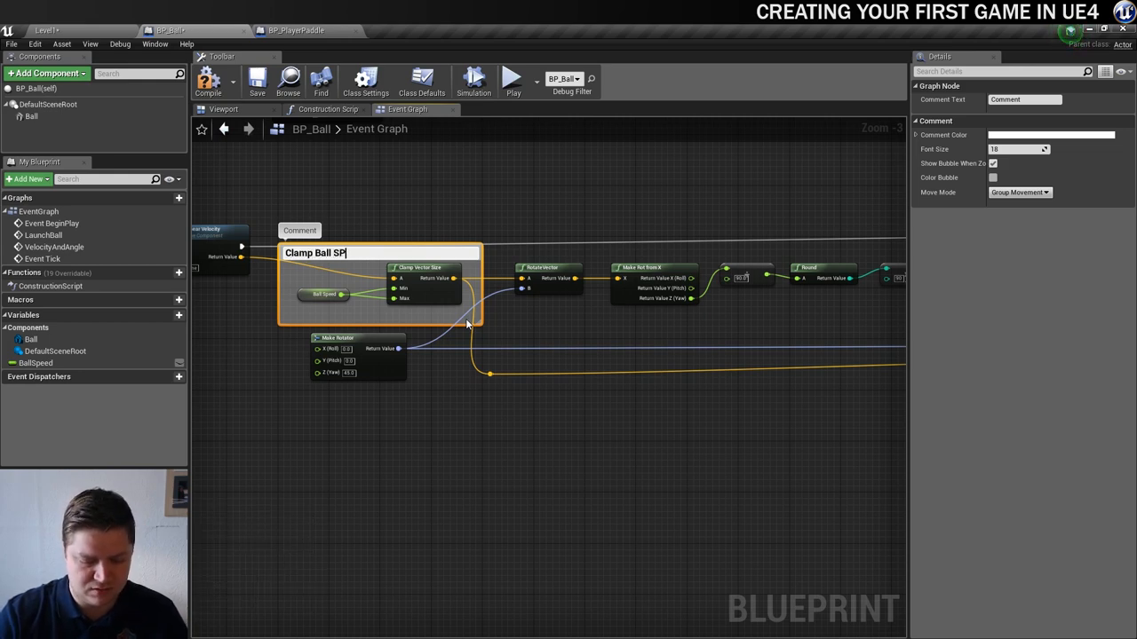
text(eed)
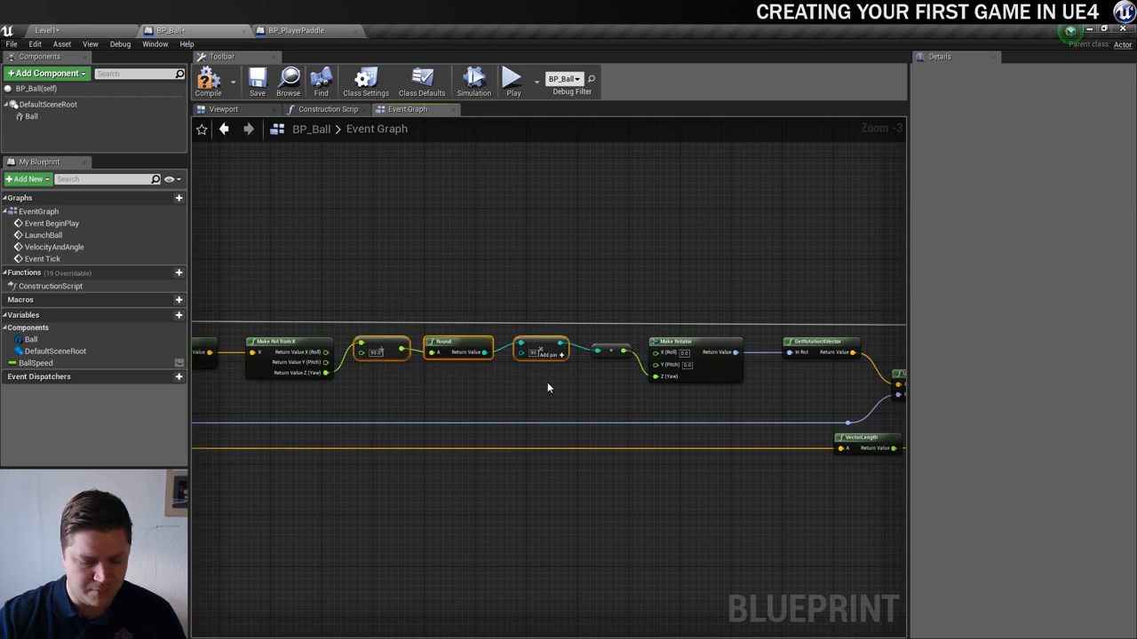
Step: Wrap the divide, Round and multiply nodes in a 'Set to 90 Degree angles' comment
key(c)
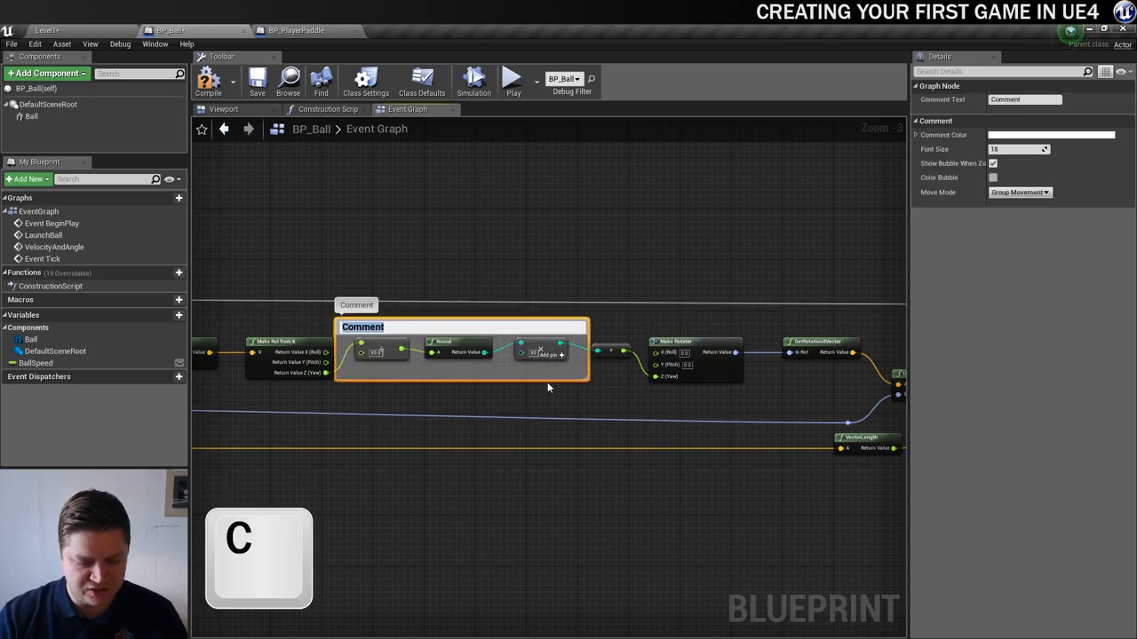
text(Set to 90 Degree)
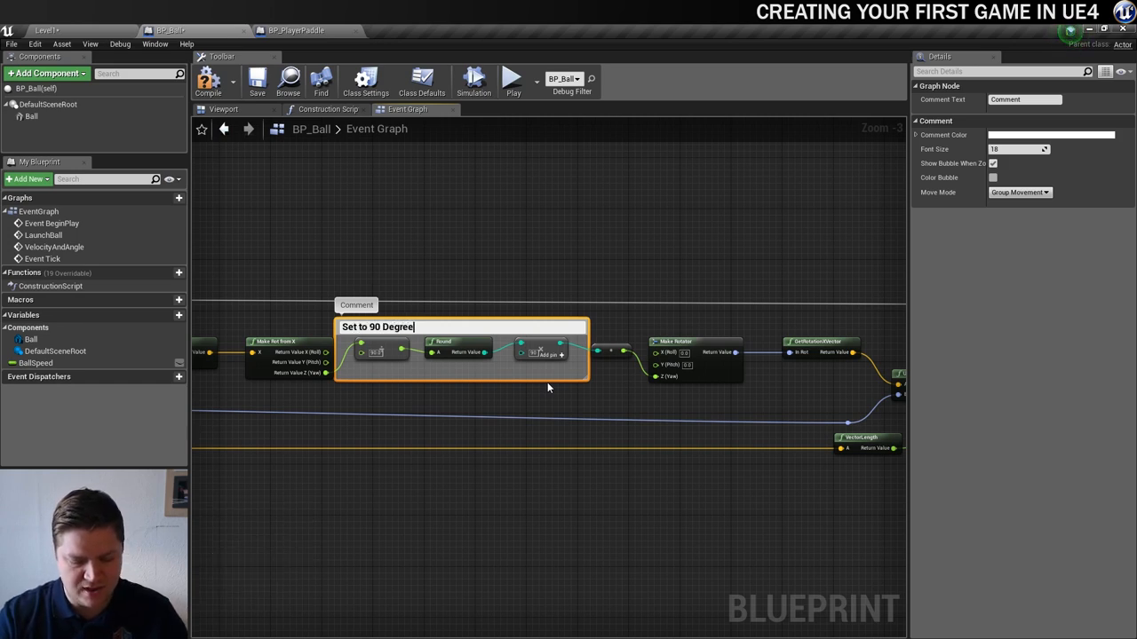
text(angles)
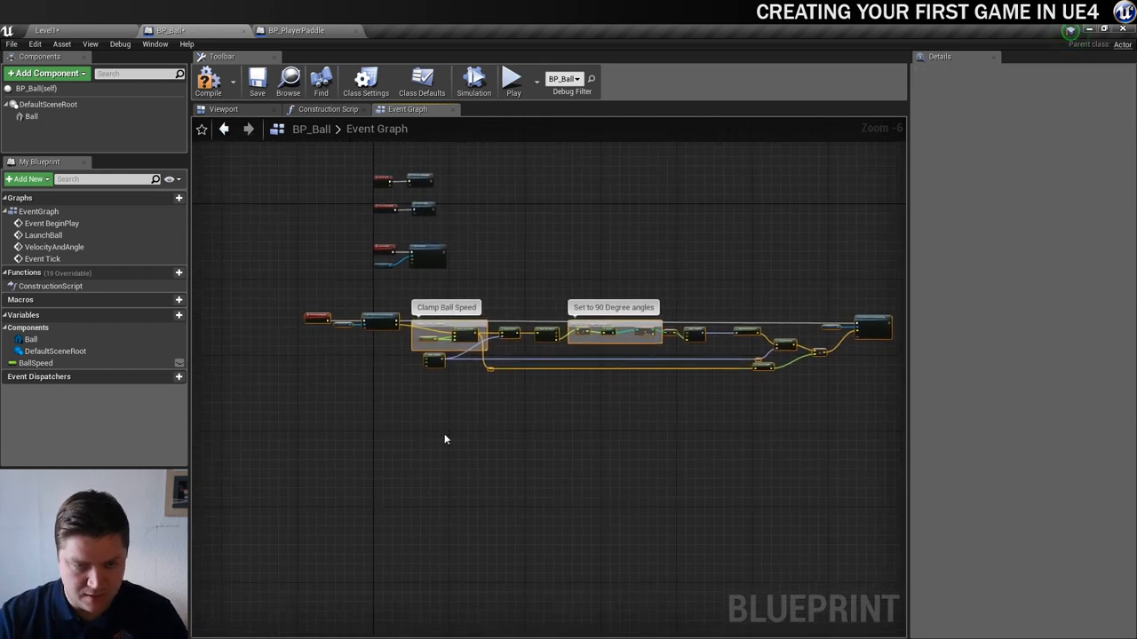
key(C)
text(S)
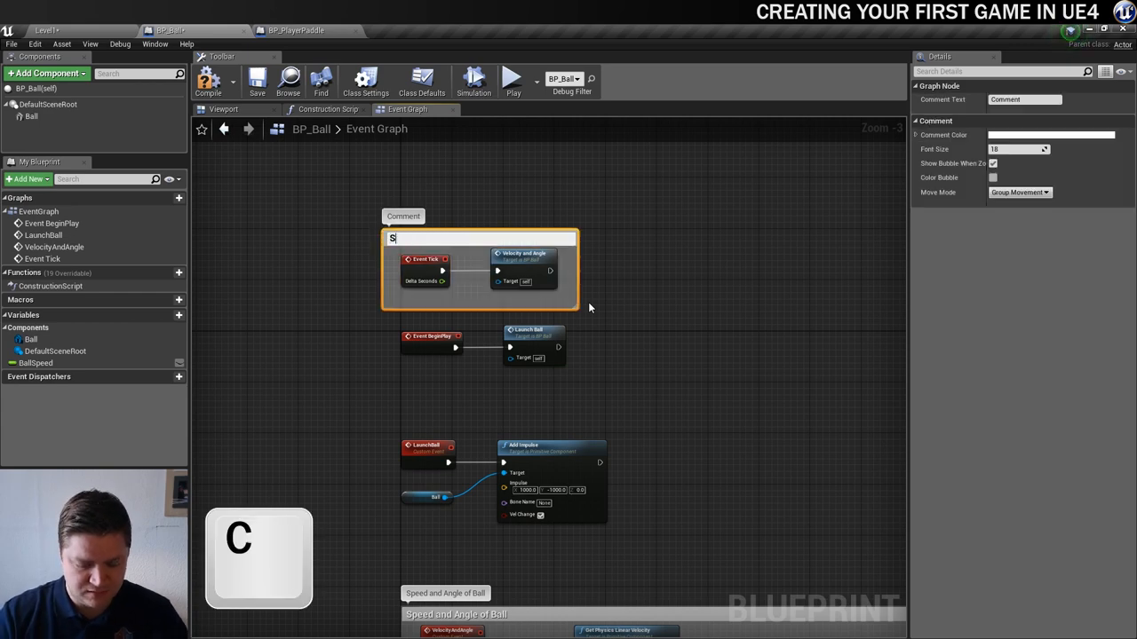
Step: Finish the 'Speed and Angle' title and box the BeginPlay nodes as 'Launch Ball'
text(peed and Angle)
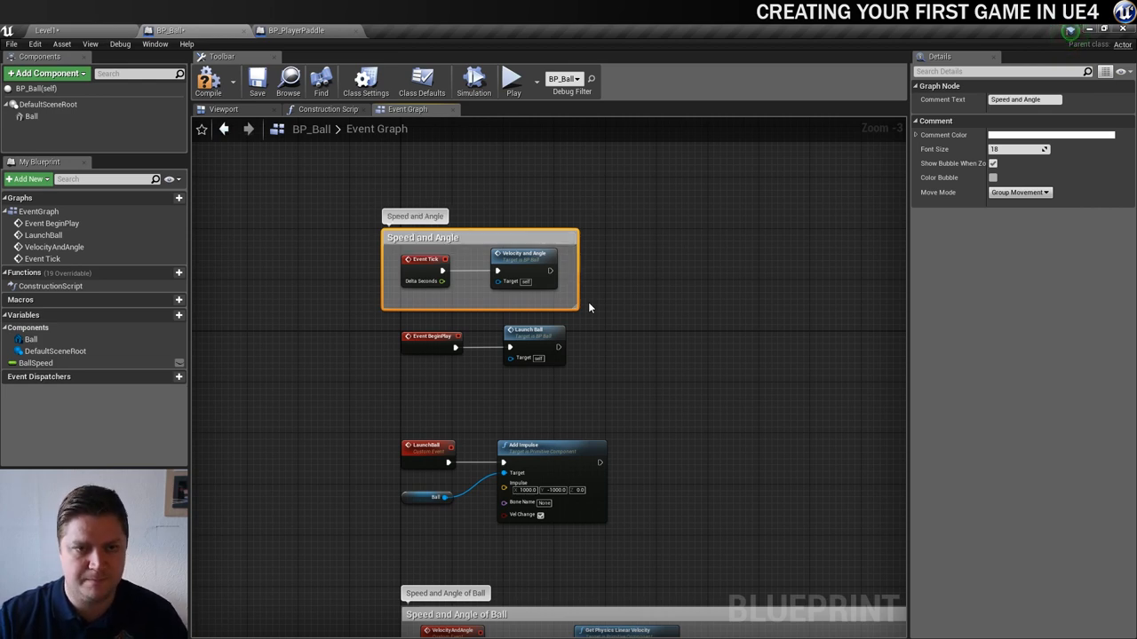
mouse_move(587, 397)
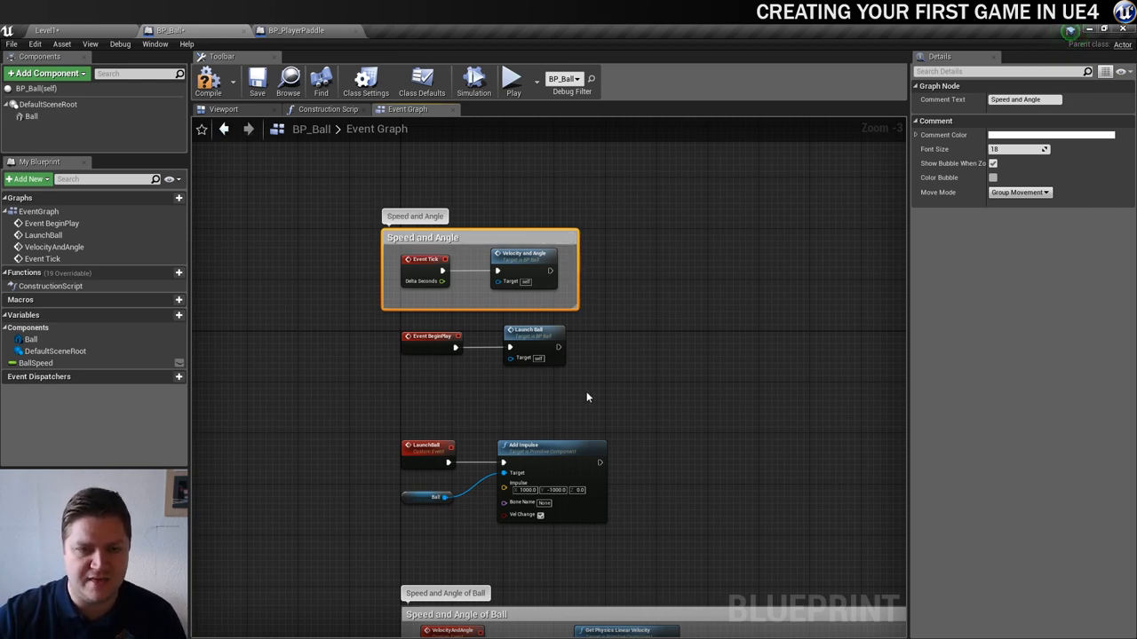
key(C)
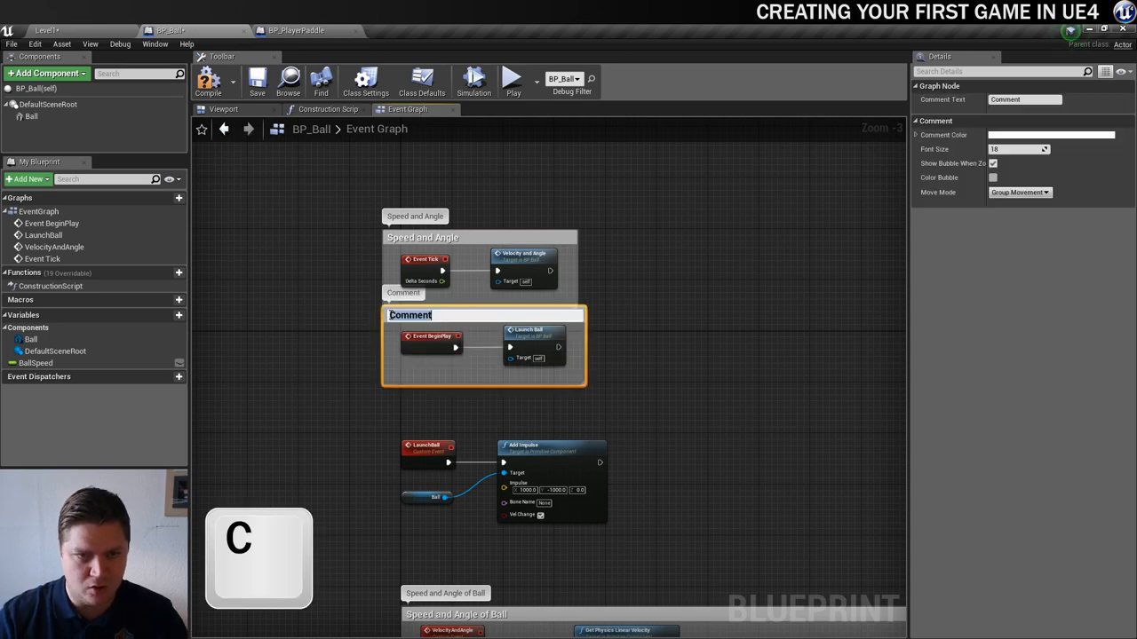
text(Launch Ball)
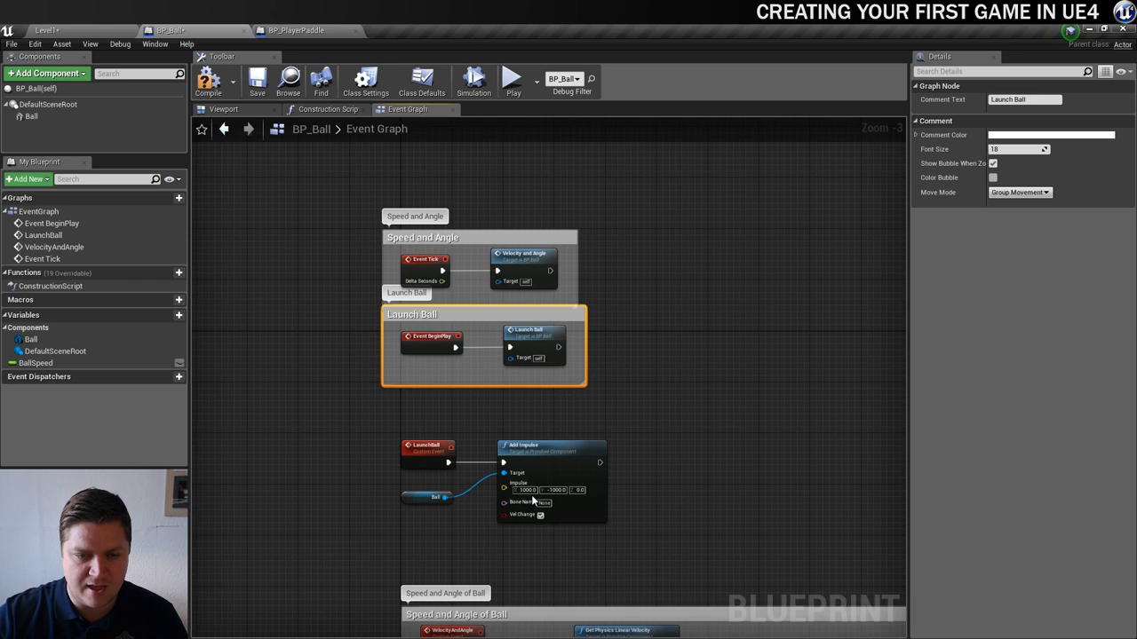
click(335, 431)
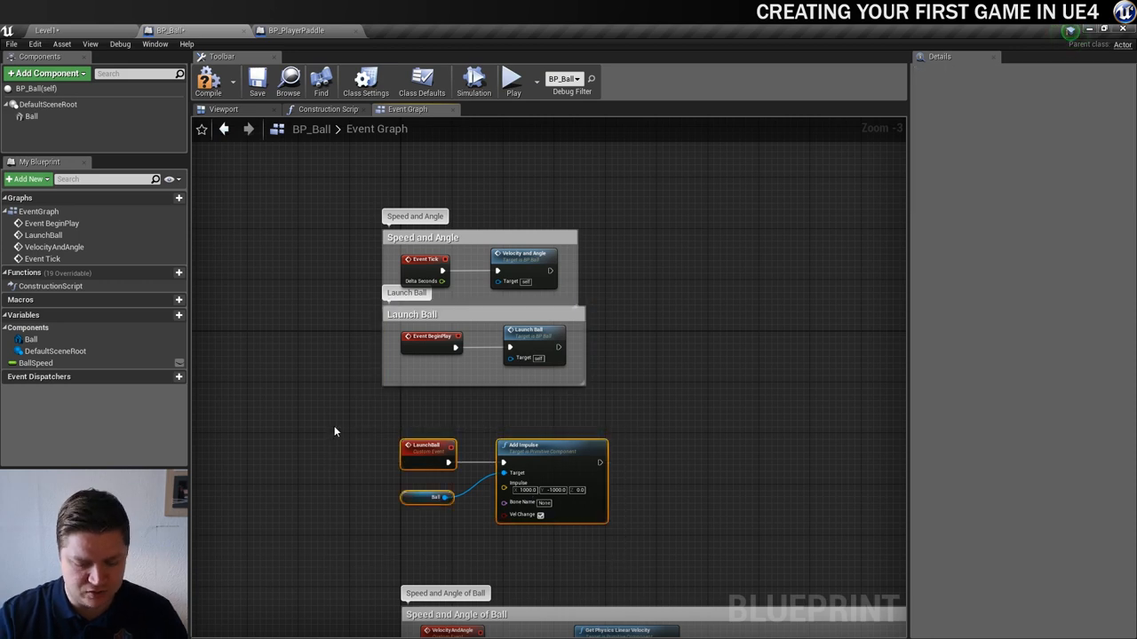
Step: Wrap the LaunchBall event and impulse nodes in a 'Launch Ball Event' comment
key(c)
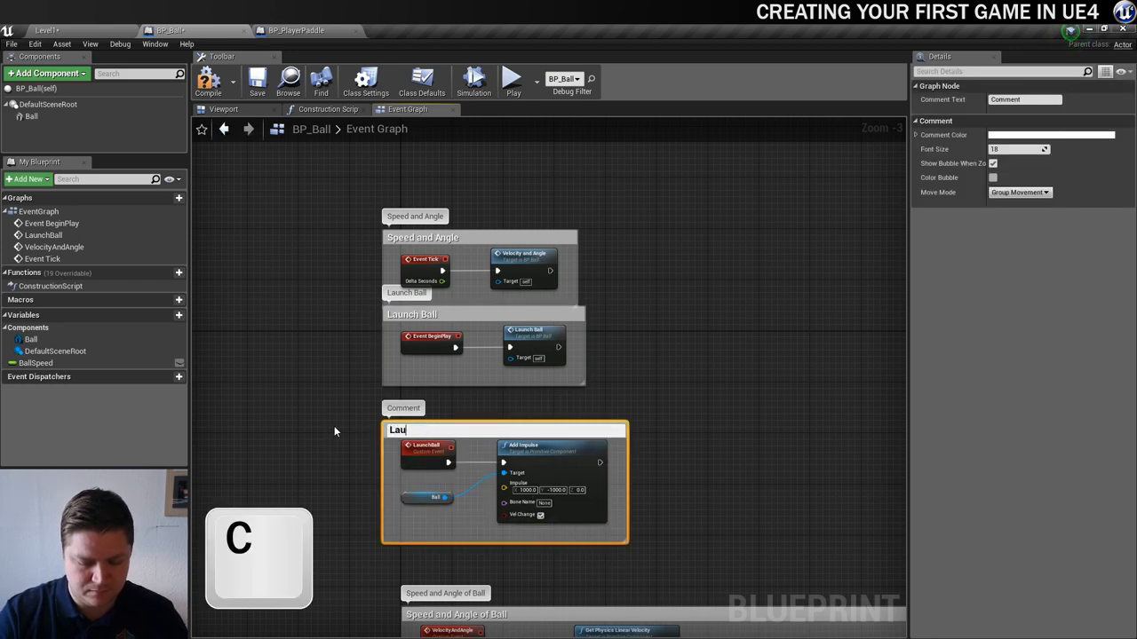
text(Launch Ball)
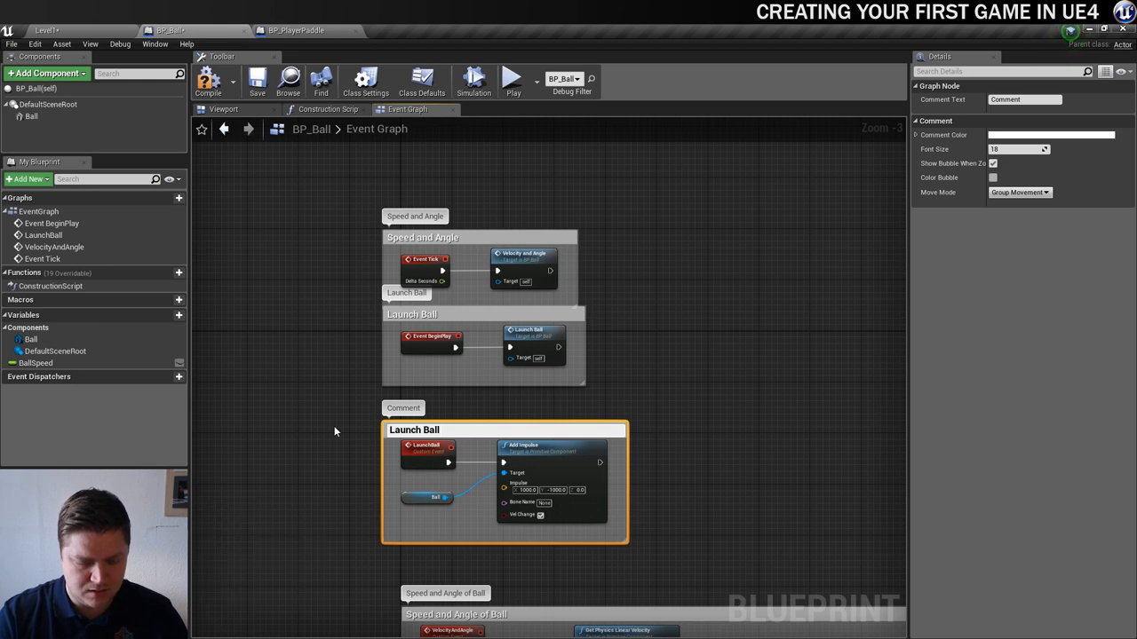
text(Even)
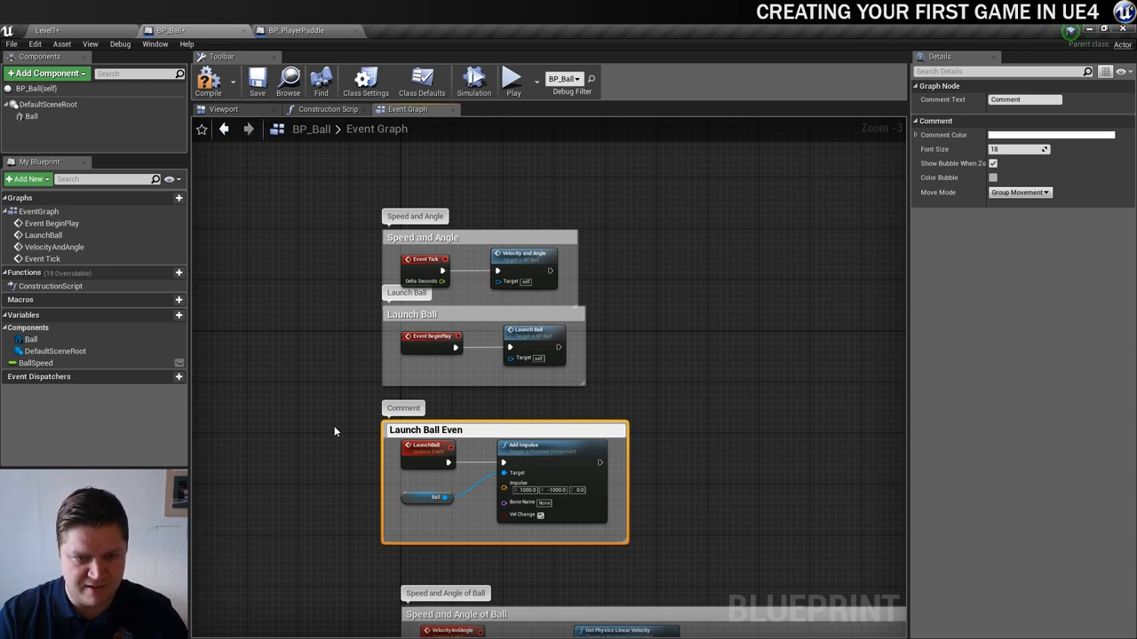
text(Launch Ball Event)
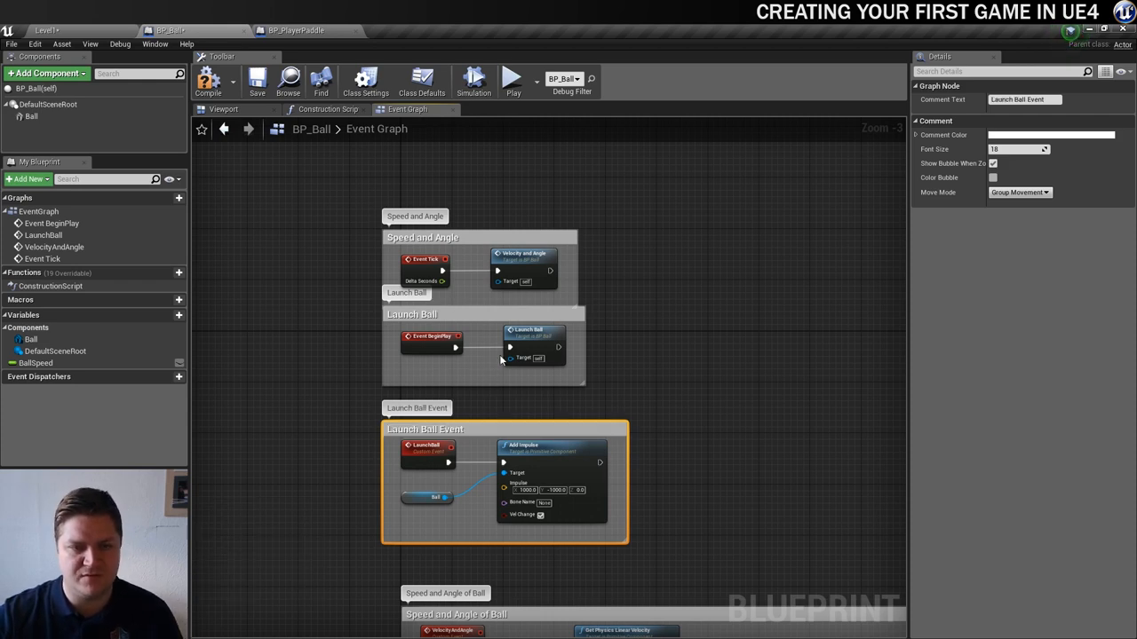
click(411, 315)
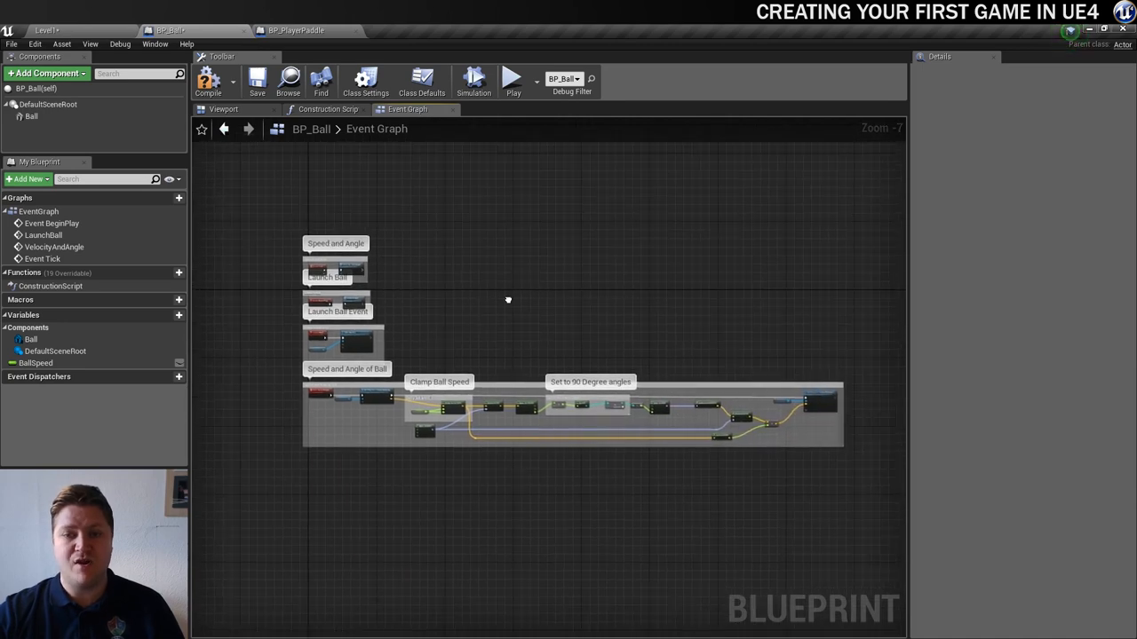
Step: Check BP_PlayerPaddle, then return to BP_Ball and compile it
click(299, 30)
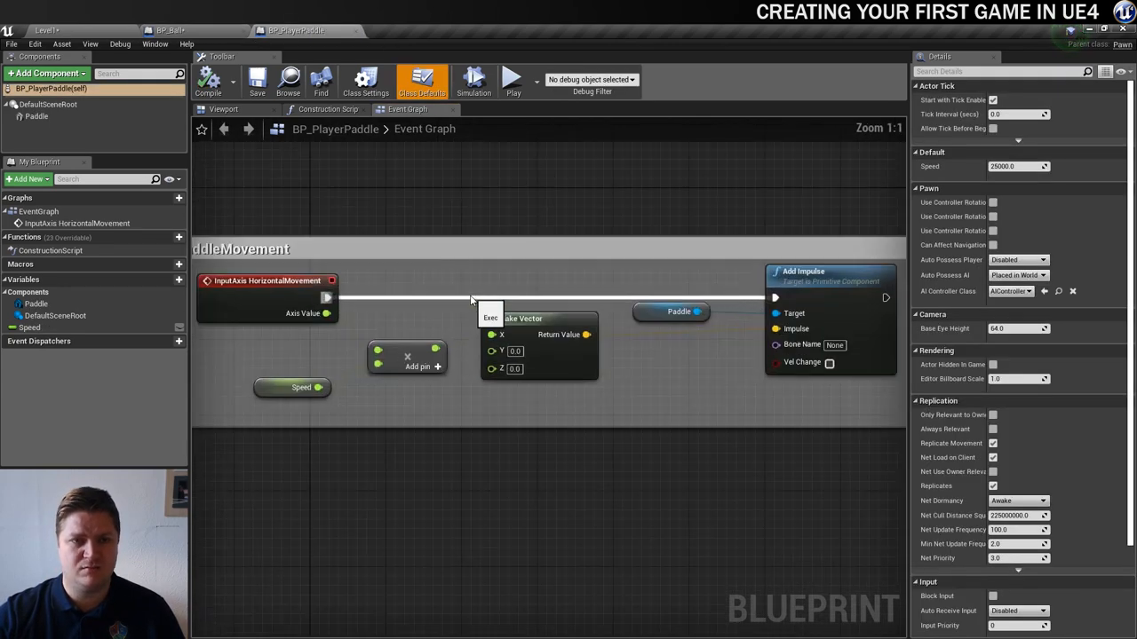
click(162, 29)
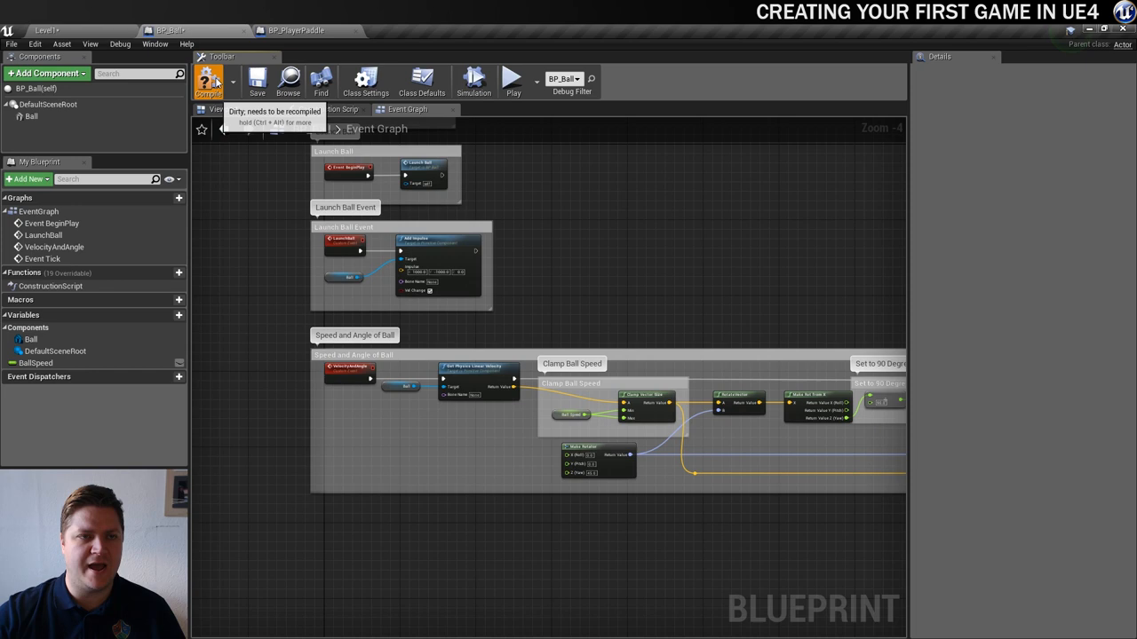
click(212, 80)
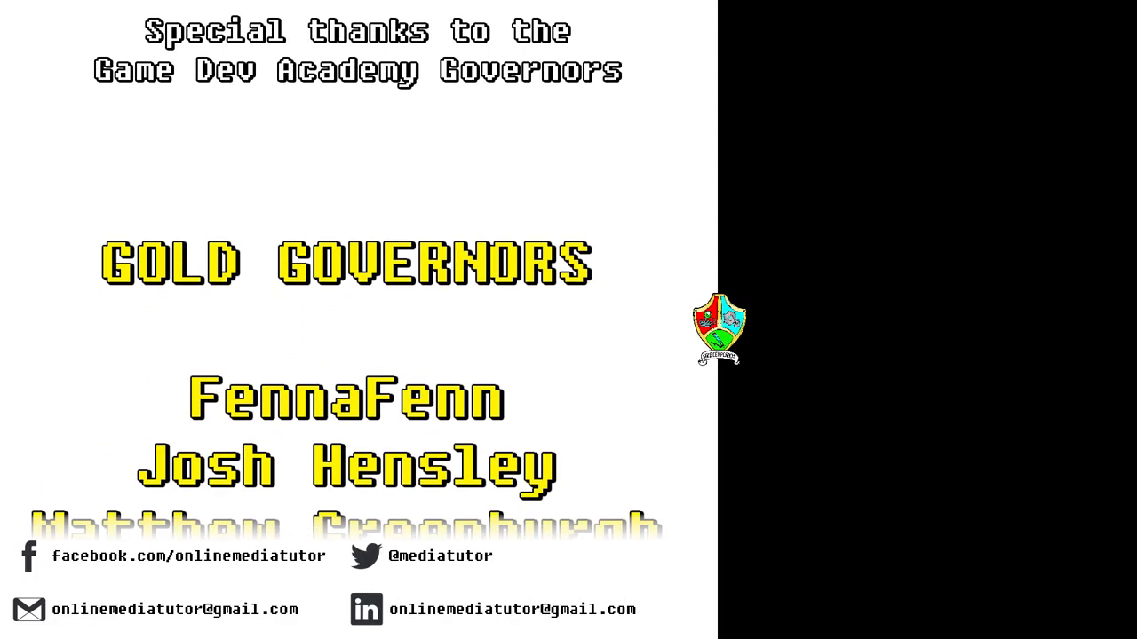
scroll(down, 3)
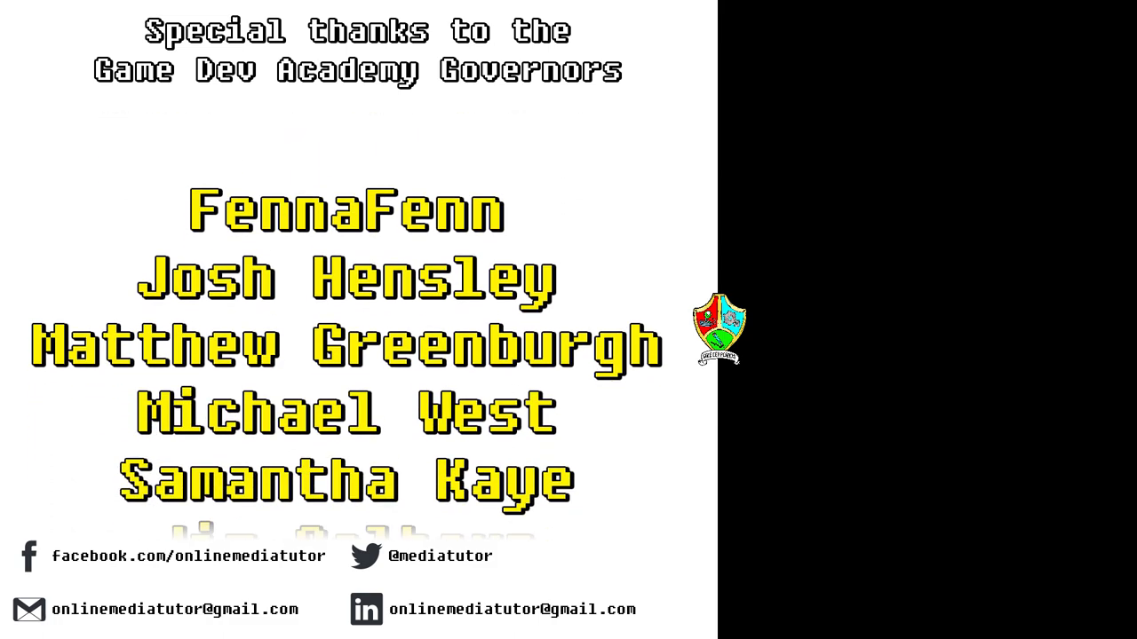
scroll(down, 3)
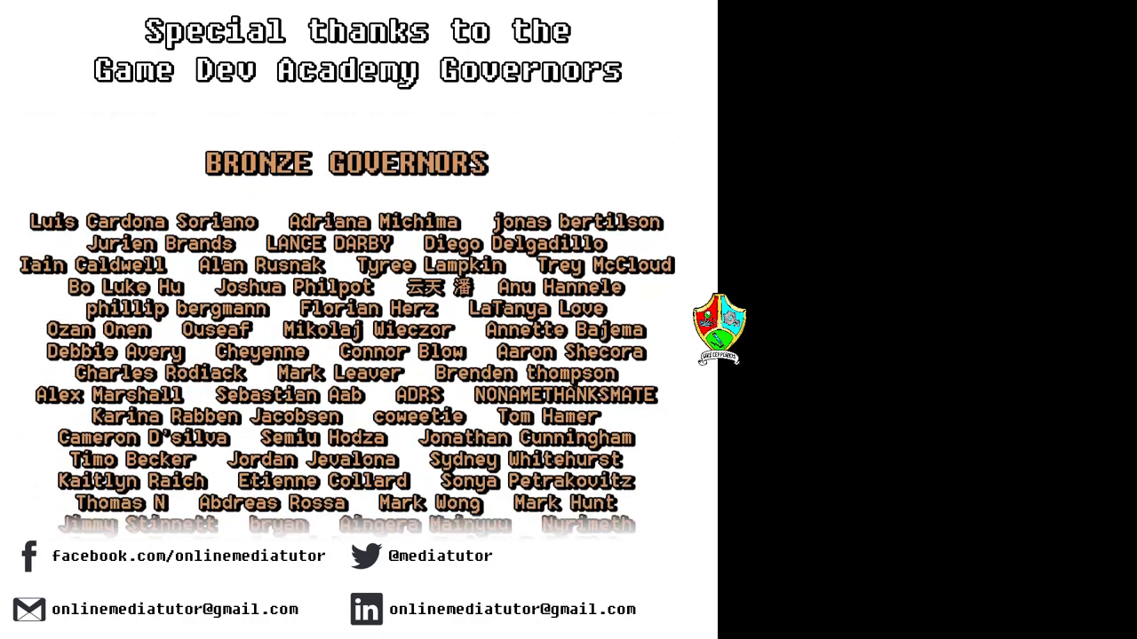
scroll(down, 3)
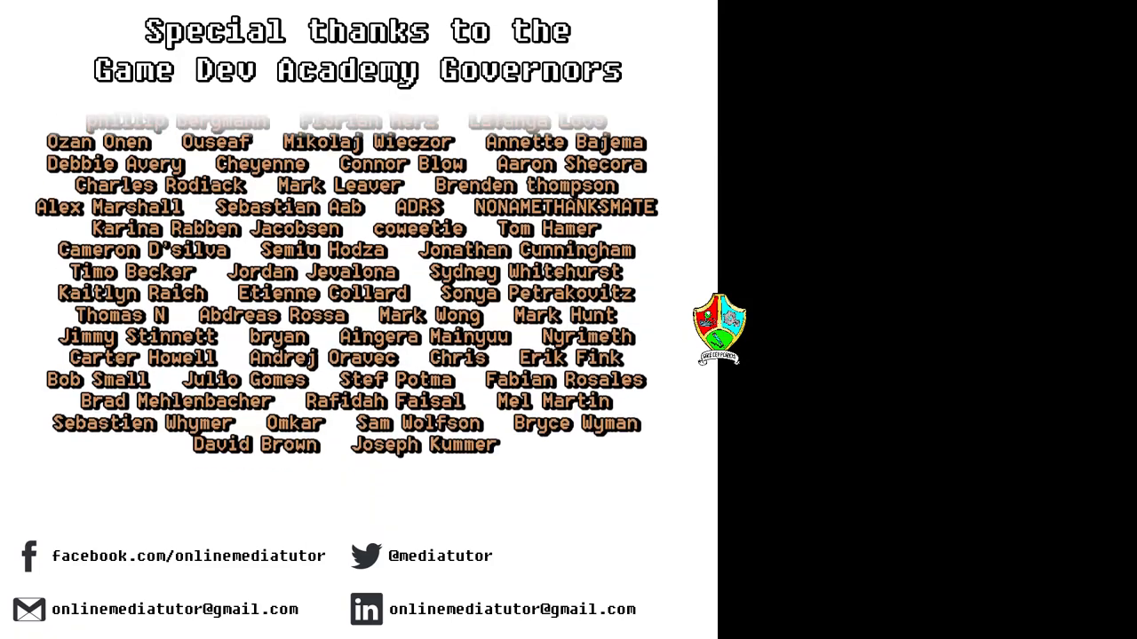
scroll(down, 3)
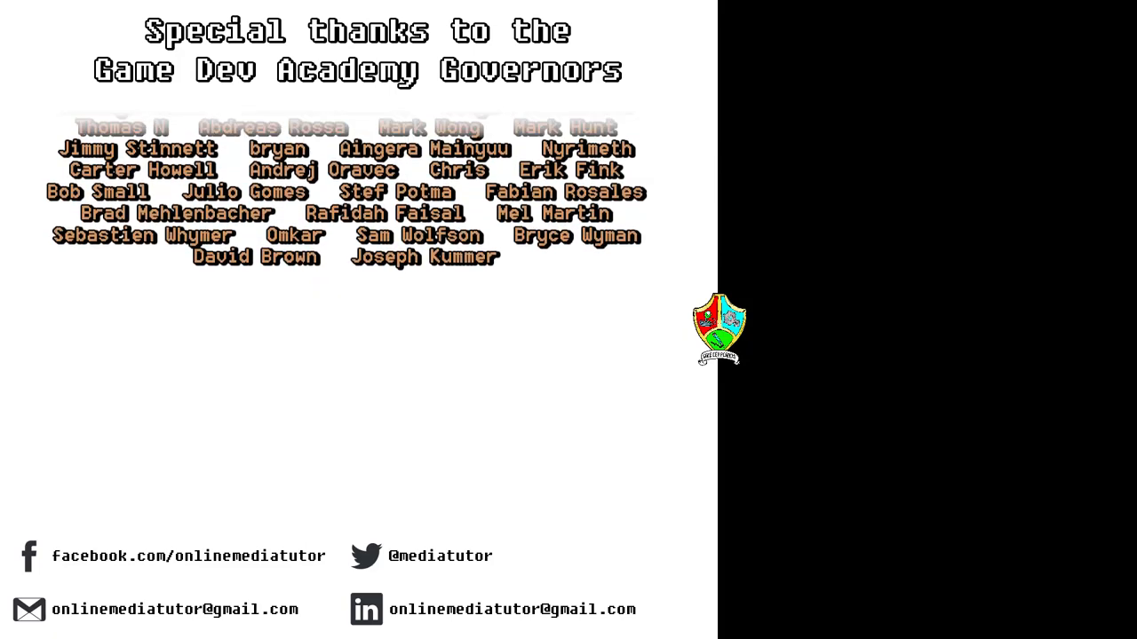